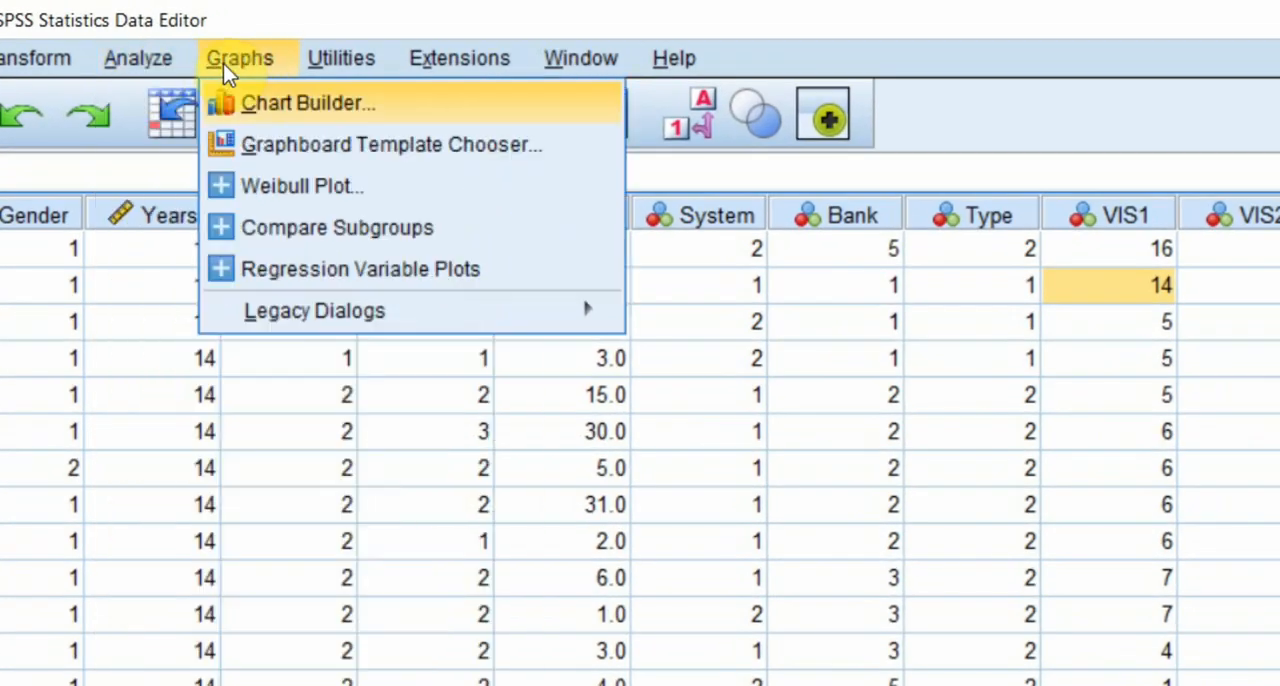
Step: Set up Frequencies for VIS1 with Minimum and Maximum statistics ticked
{"action": "left_click", "coordinate": [138, 57]}
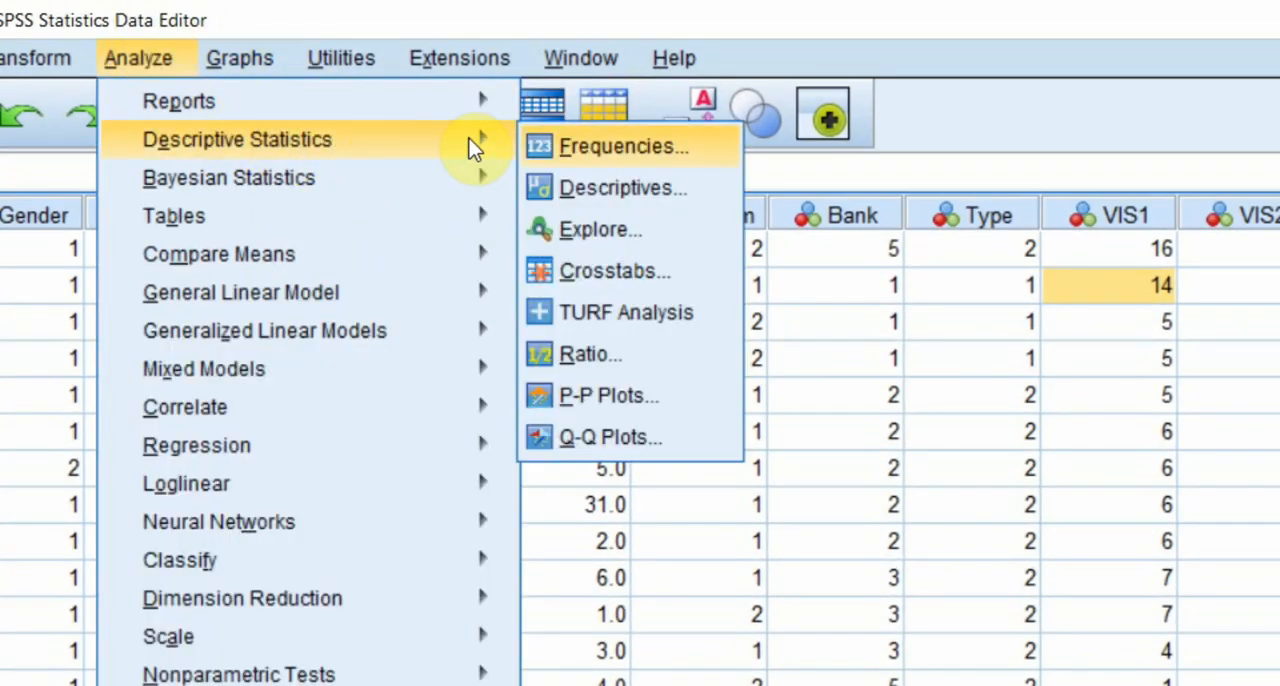
{"action": "left_click", "coordinate": [621, 146]}
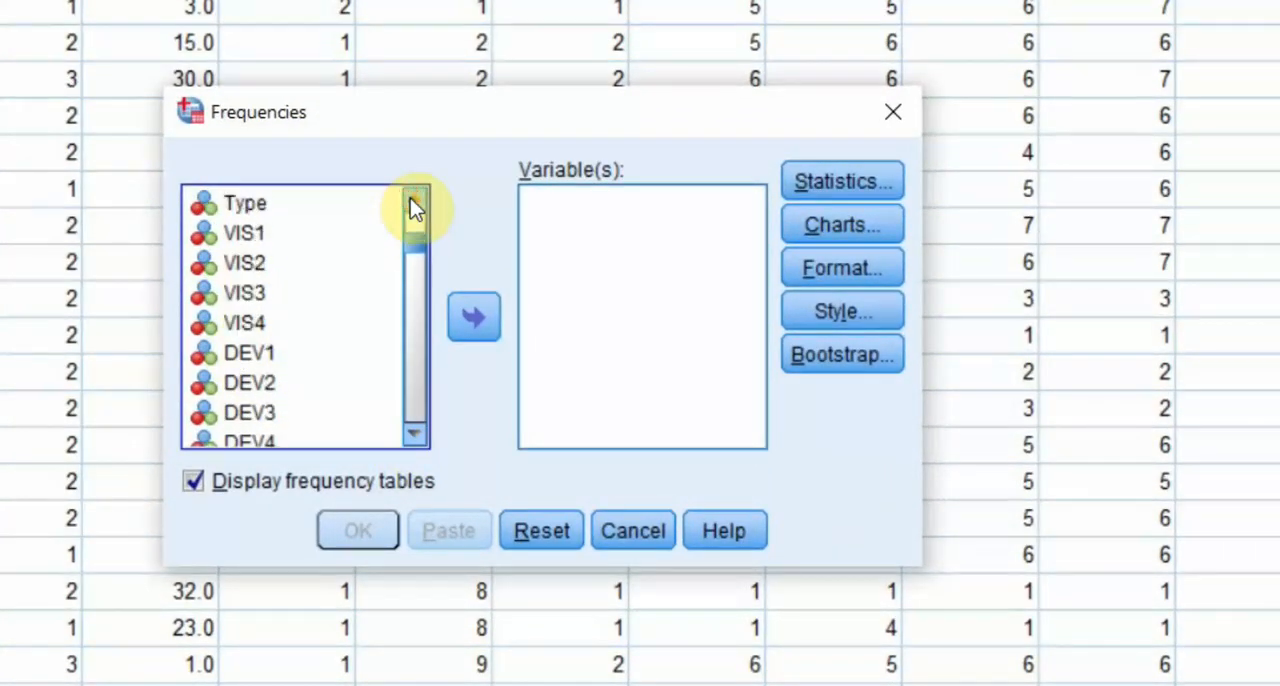
{"action": "left_click", "coordinate": [244, 232]}
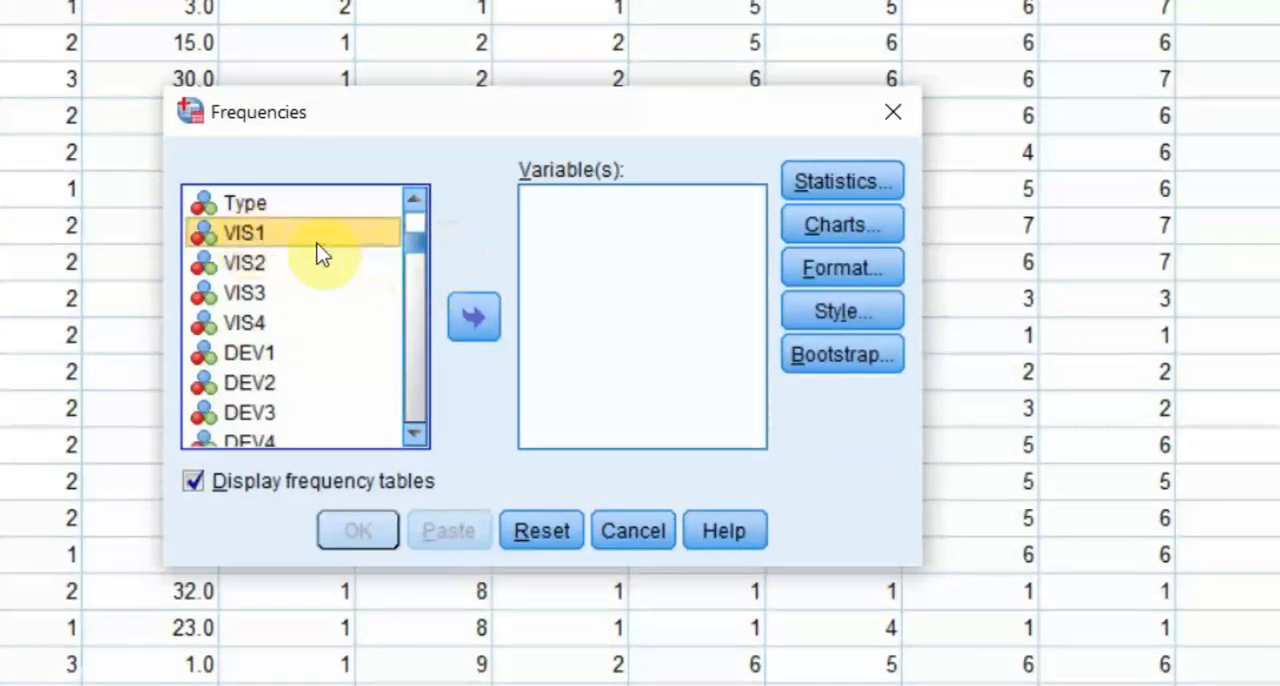
{"action": "left_click", "coordinate": [473, 317]}
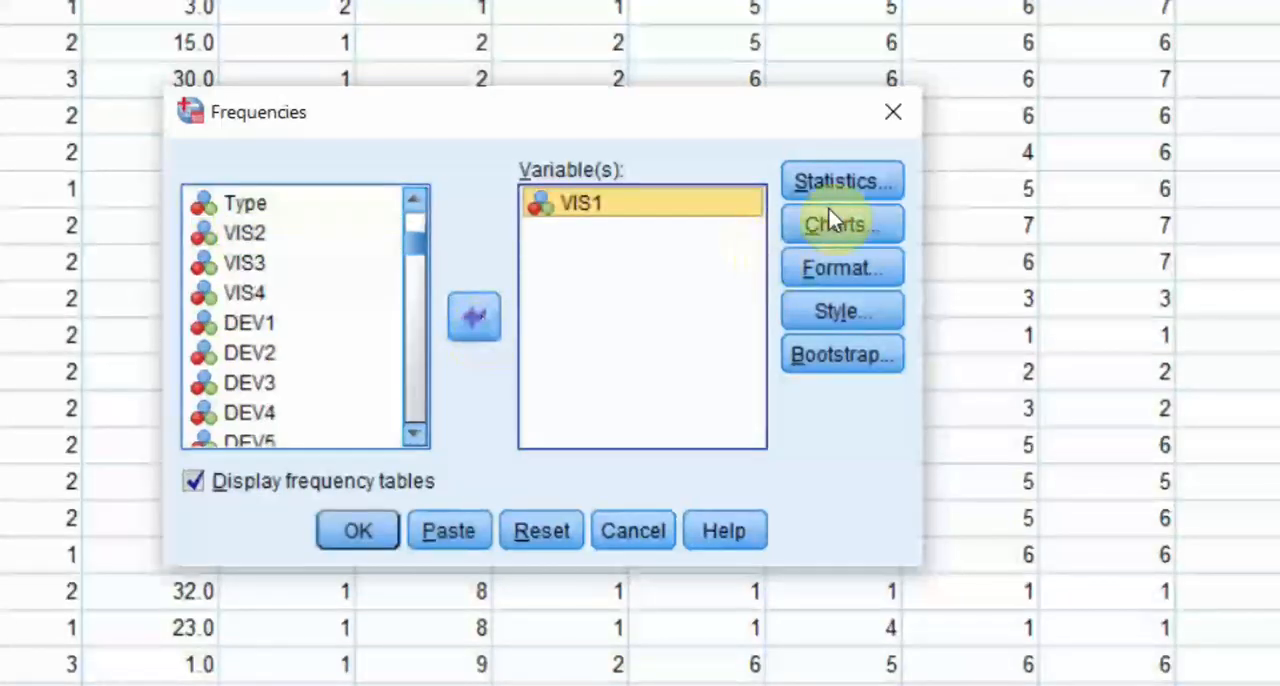
{"action": "left_click", "coordinate": [841, 181]}
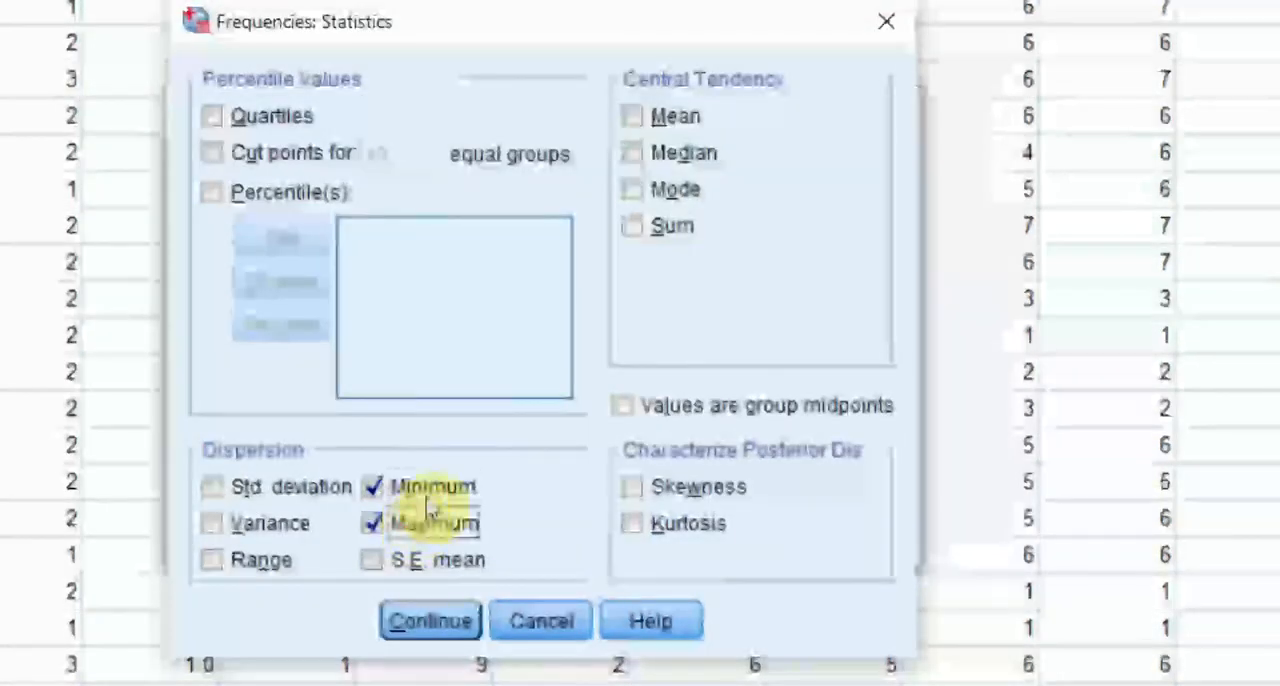
{"action": "left_click", "coordinate": [430, 620]}
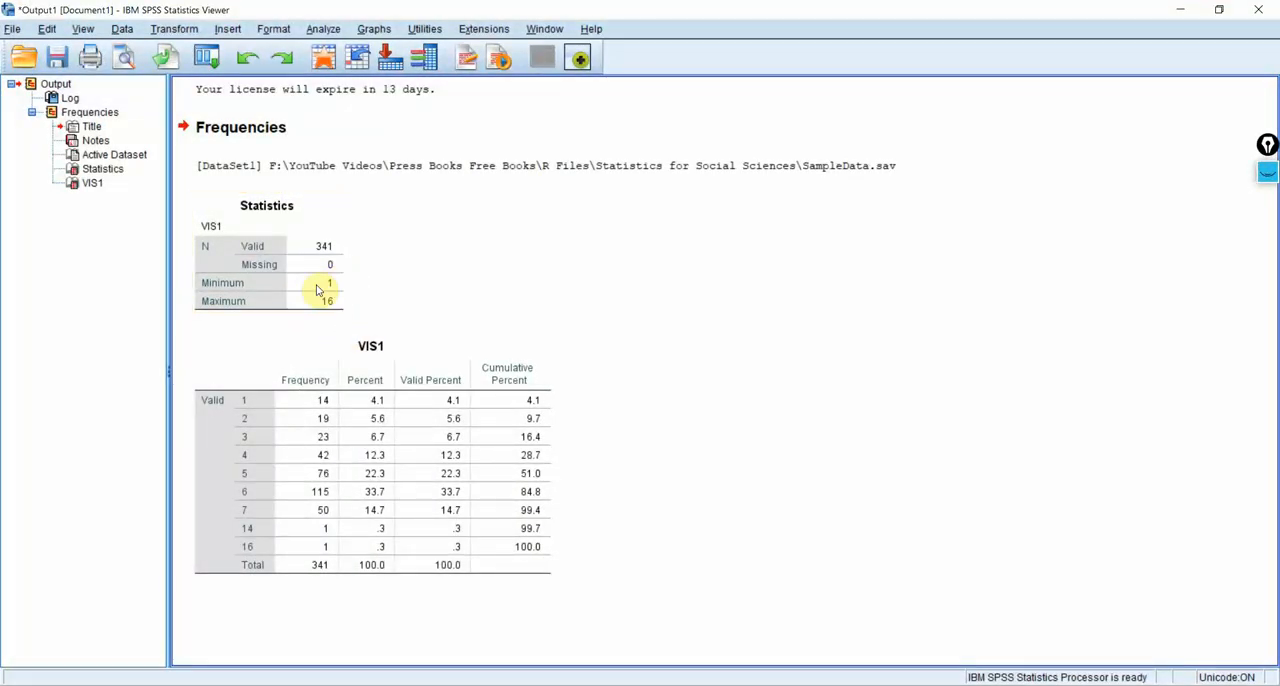
{"action": "mouse_move", "coordinate": [360, 300]}
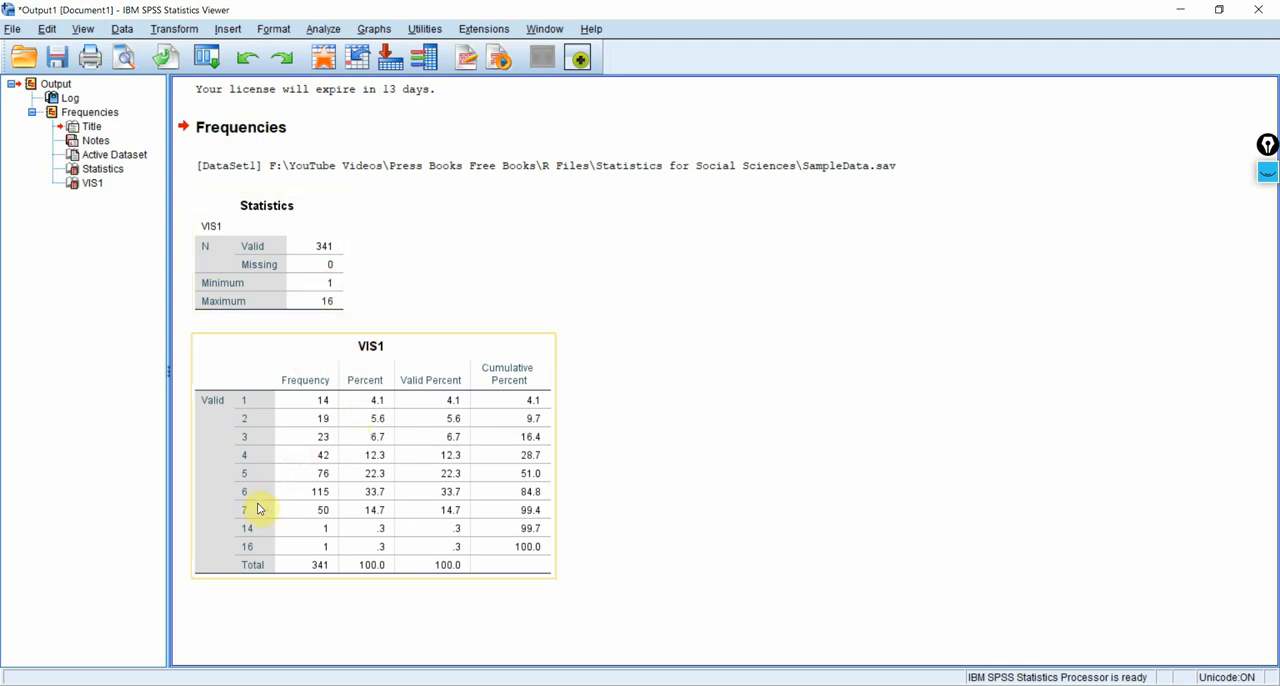
{"action": "mouse_move", "coordinate": [257, 540]}
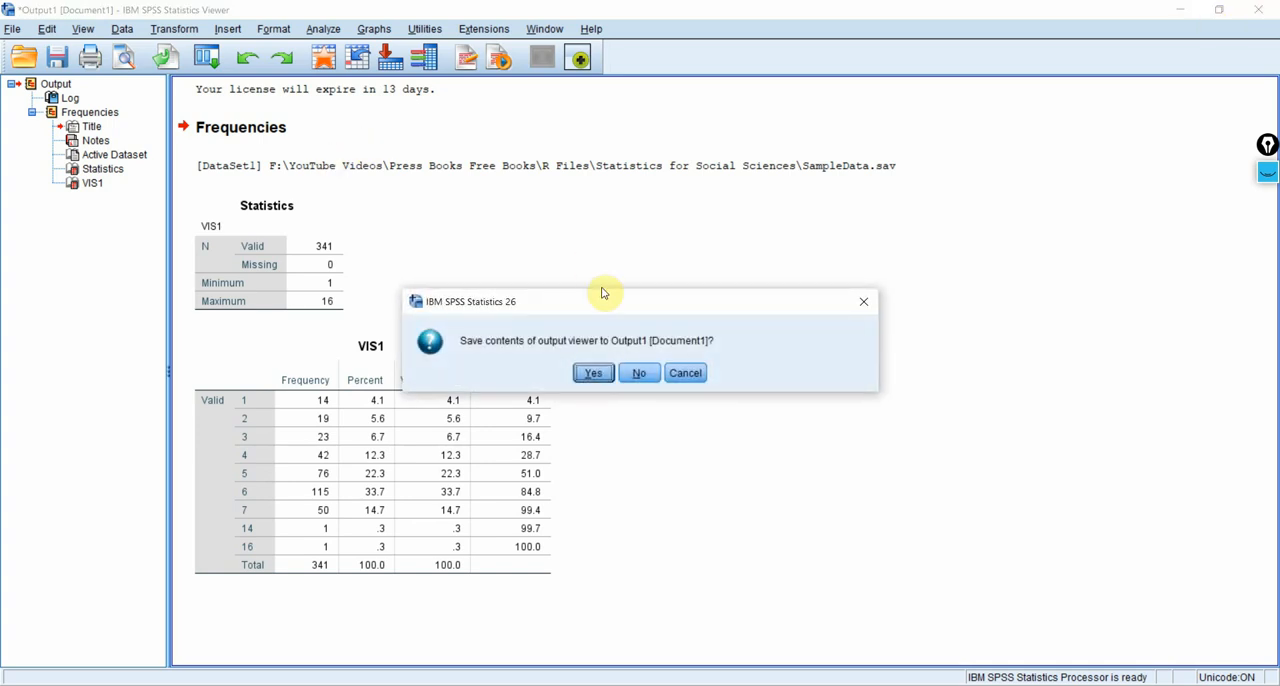
Step: Discard the output unsaved, then search the VIS1 column for 14, landing on case 2
{"action": "left_click", "coordinate": [639, 372]}
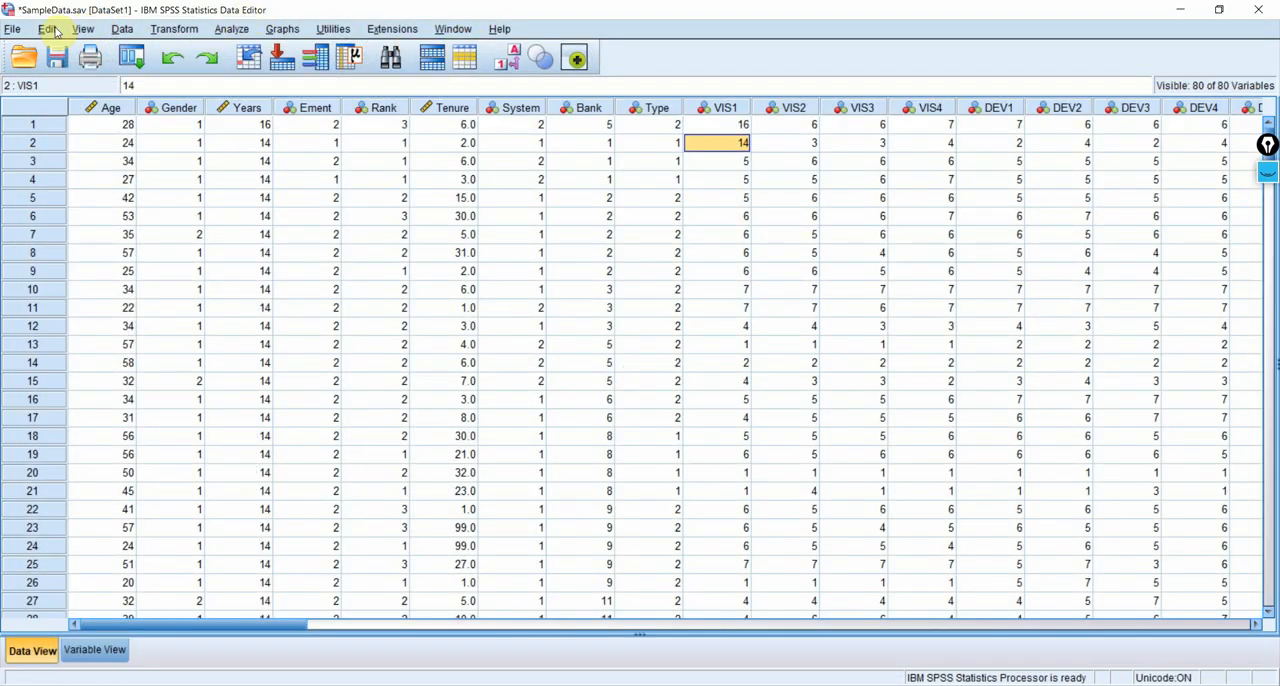
{"action": "left_click", "coordinate": [46, 28]}
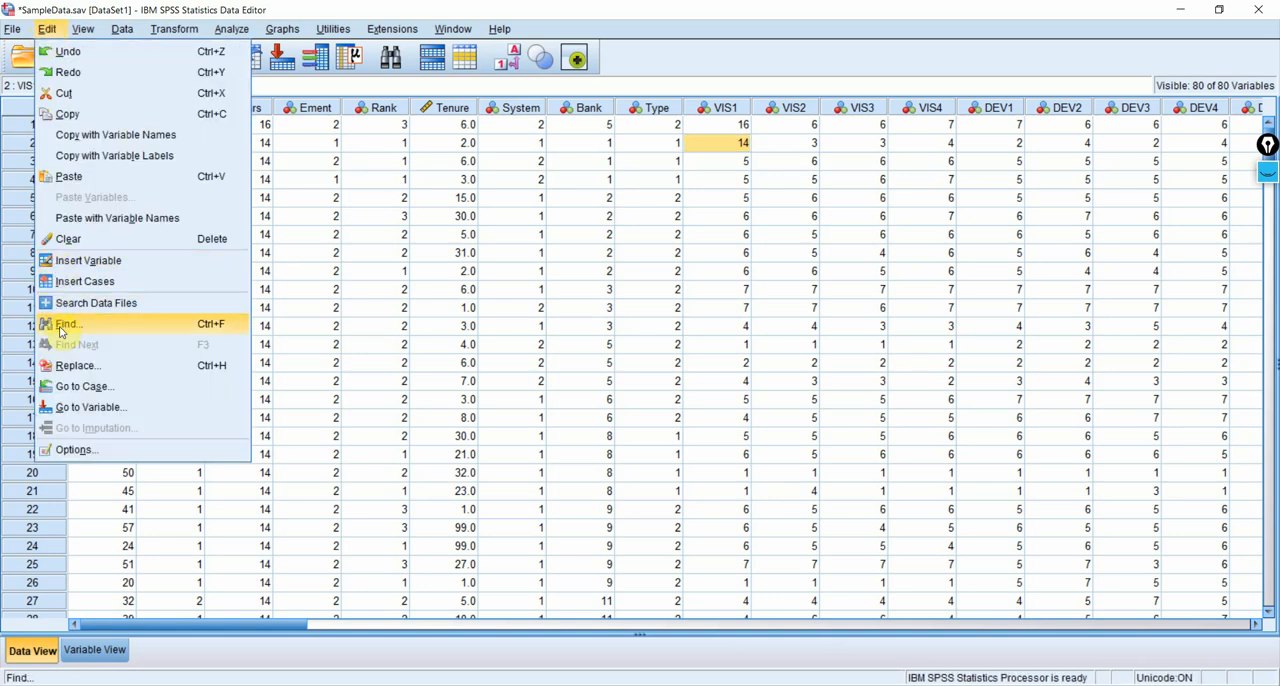
{"action": "left_click", "coordinate": [68, 323]}
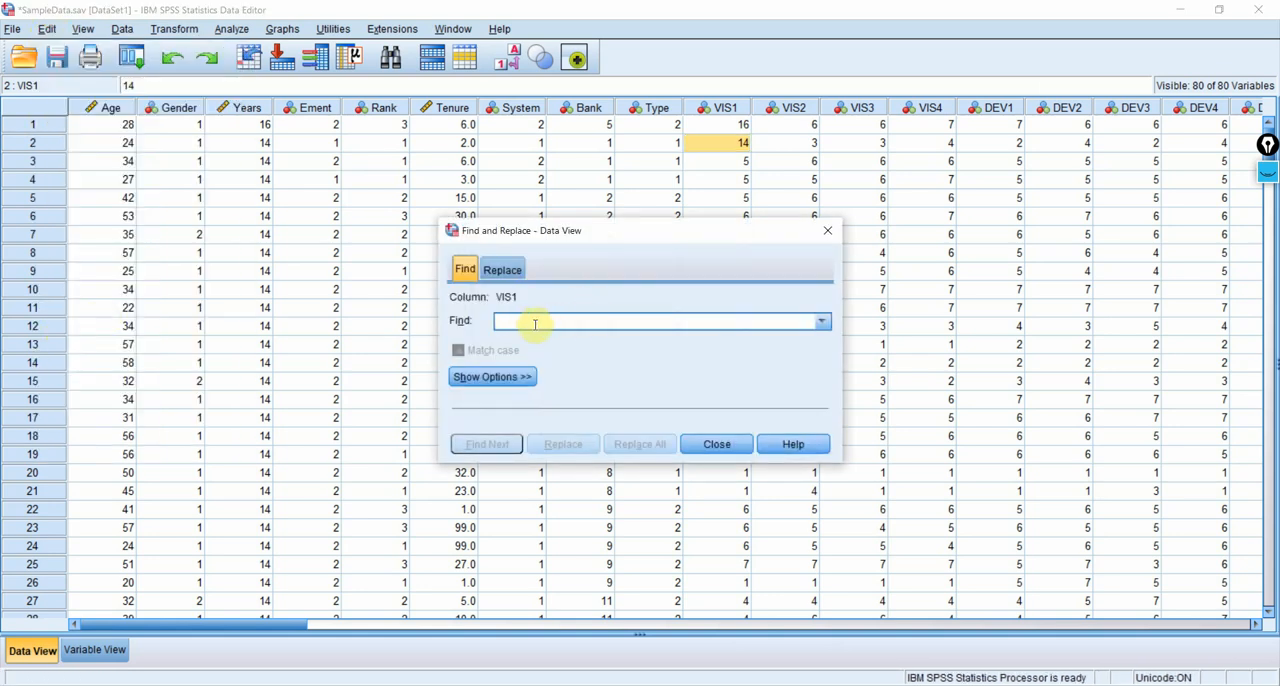
{"action": "type", "text": "14"}
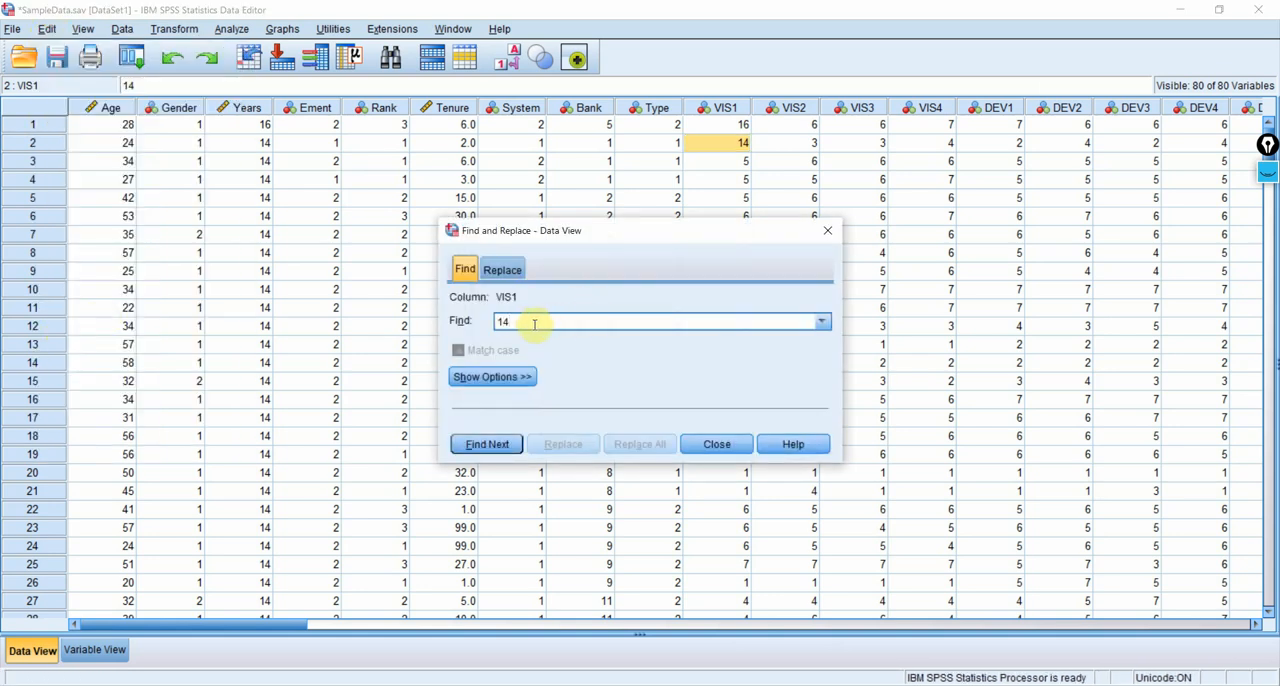
{"action": "mouse_move", "coordinate": [738, 74]}
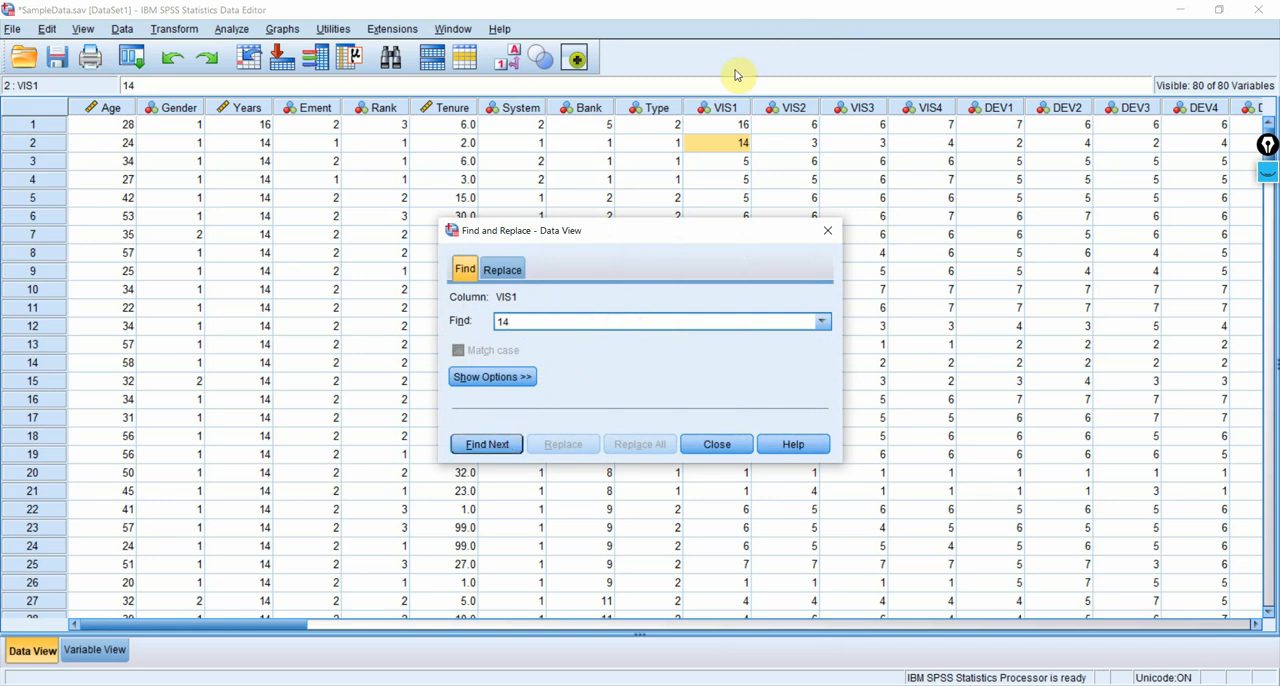
{"action": "left_click", "coordinate": [487, 444]}
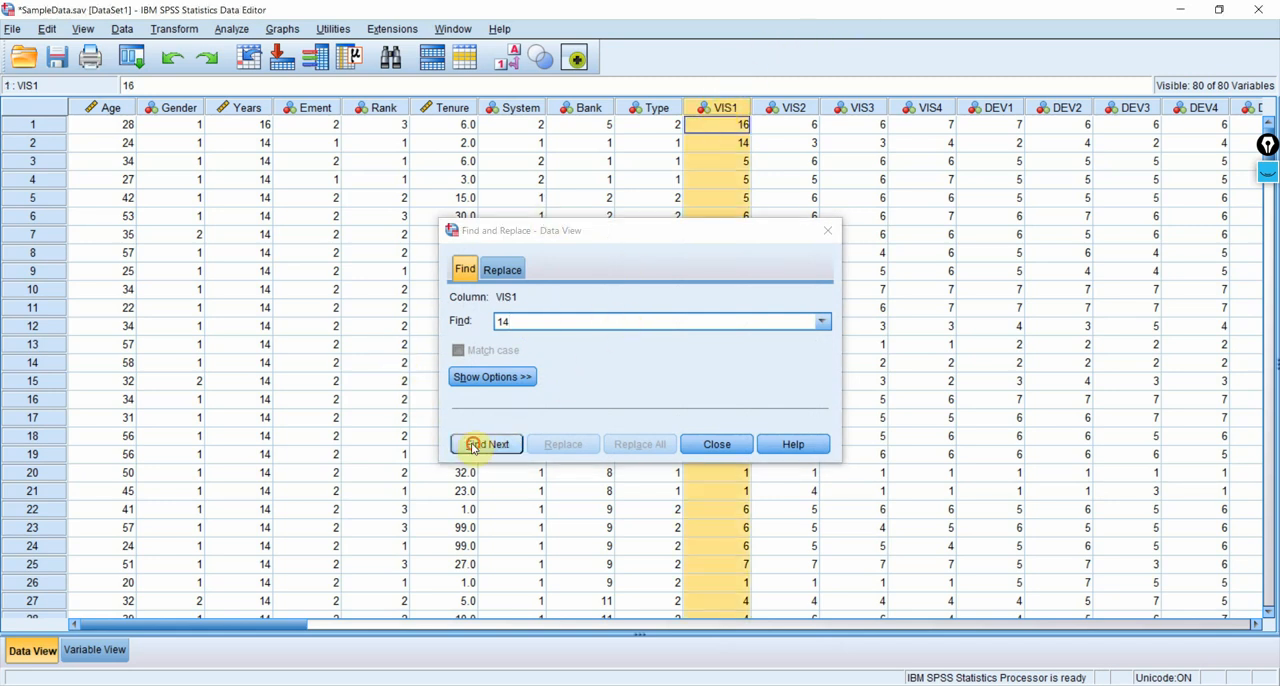
{"action": "left_click", "coordinate": [487, 444]}
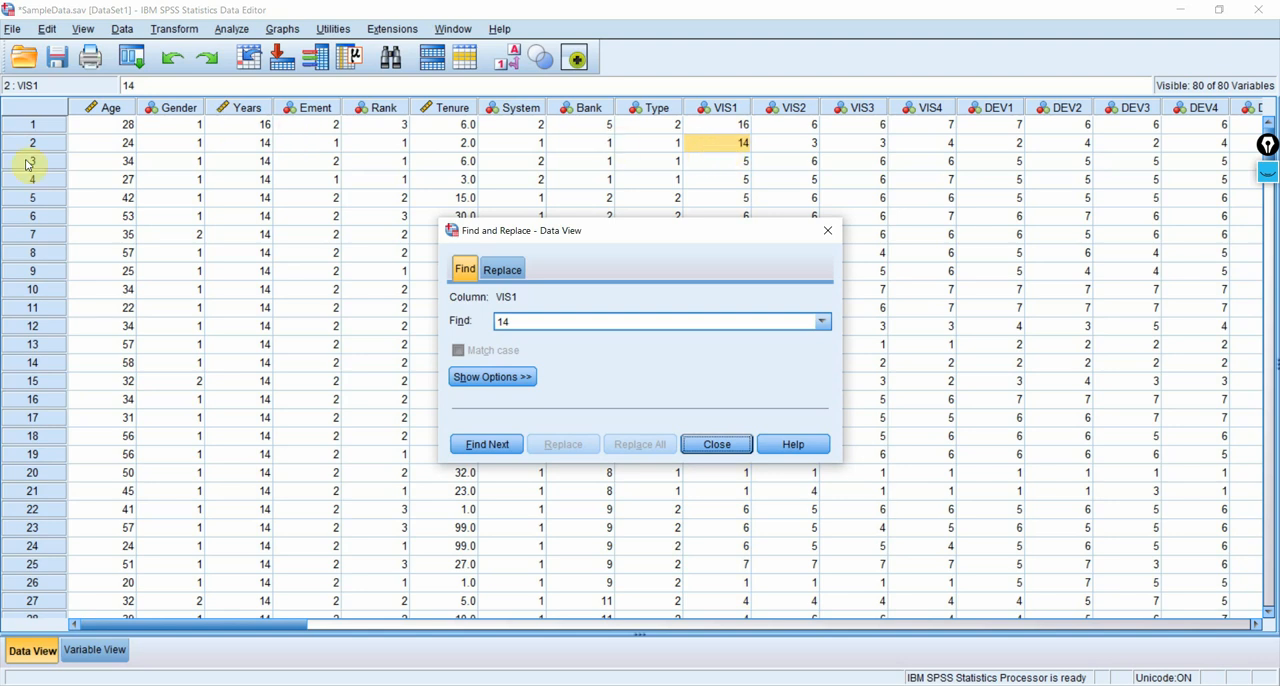
{"action": "mouse_move", "coordinate": [55, 151]}
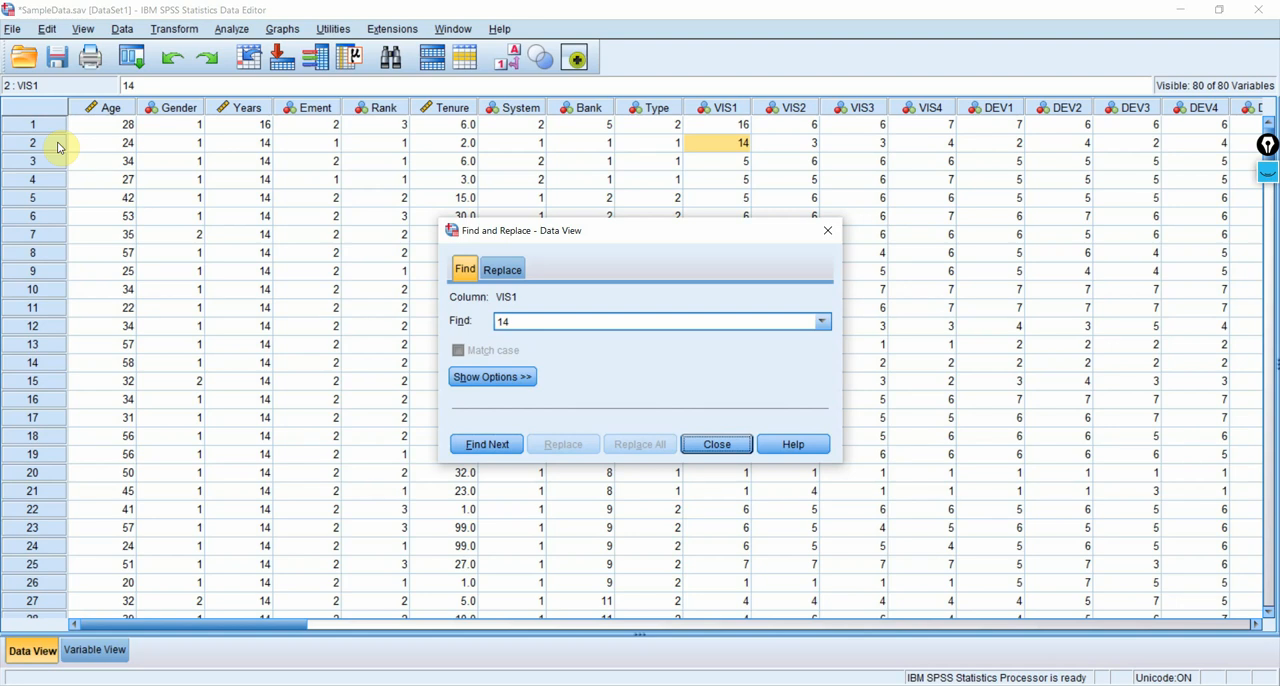
{"action": "mouse_move", "coordinate": [713, 153]}
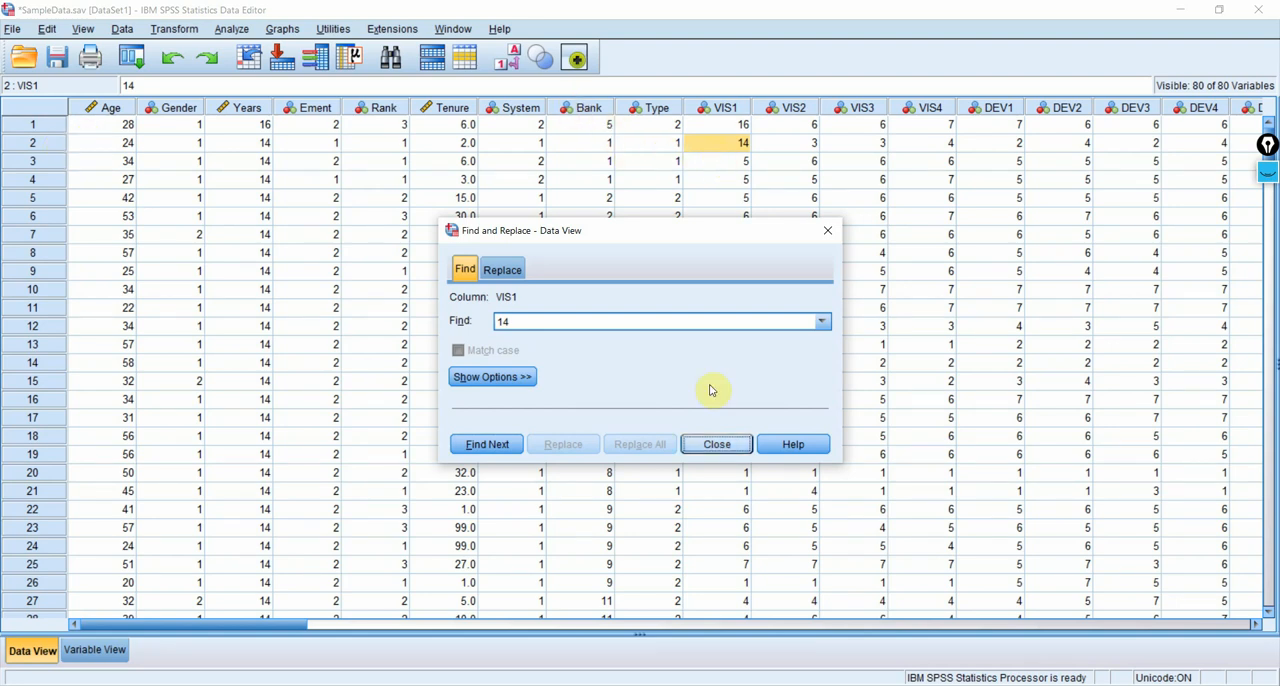
Step: Close Find and run Explore on VIS1 as dependent variable with Outliers statistics
{"action": "left_click", "coordinate": [716, 444]}
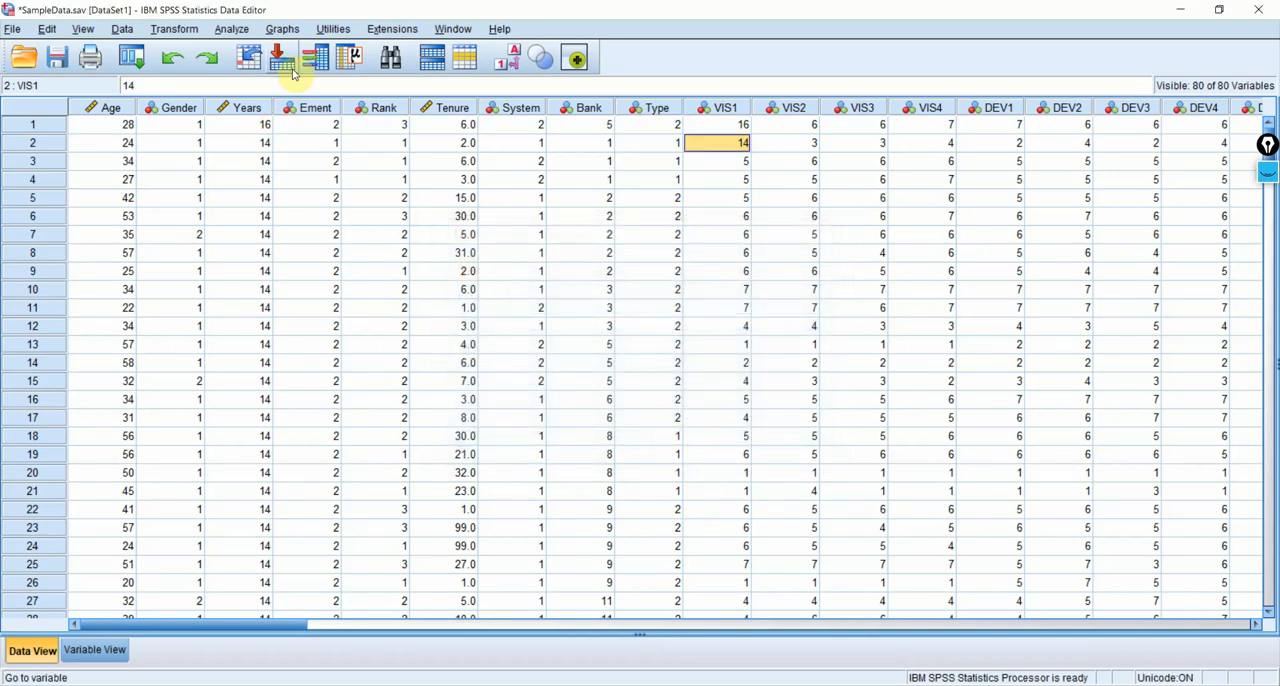
{"action": "left_click", "coordinate": [230, 28]}
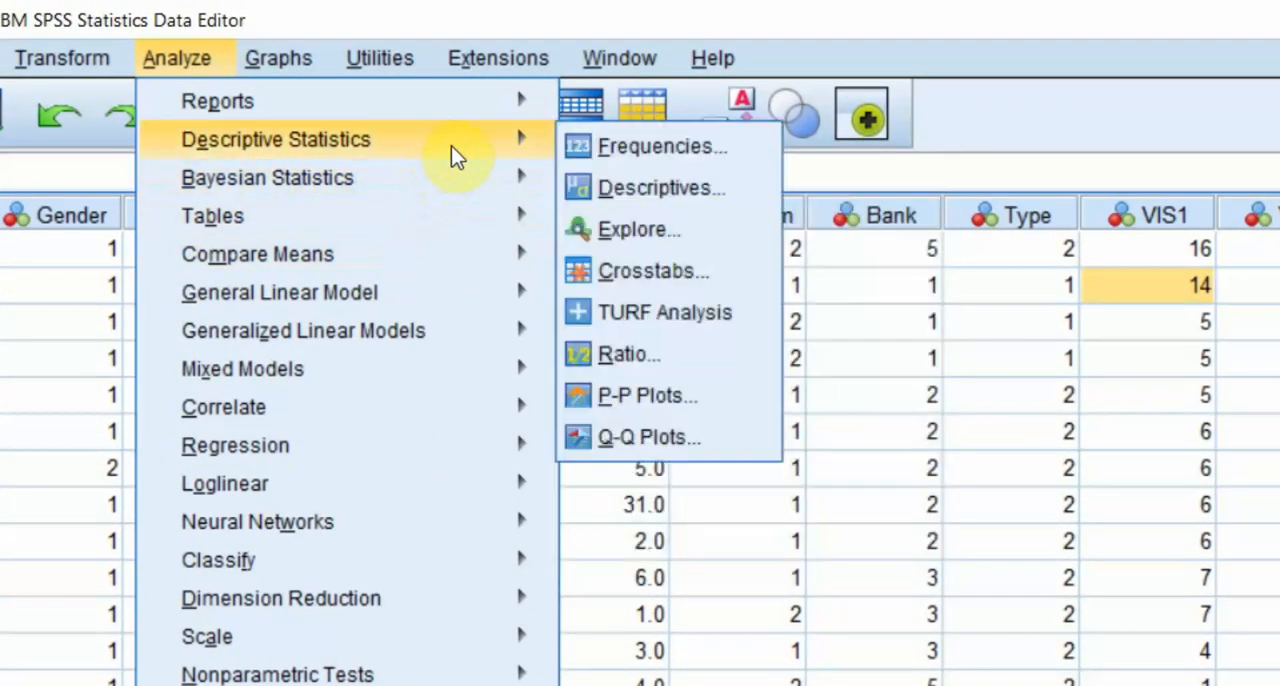
{"action": "left_click", "coordinate": [639, 229]}
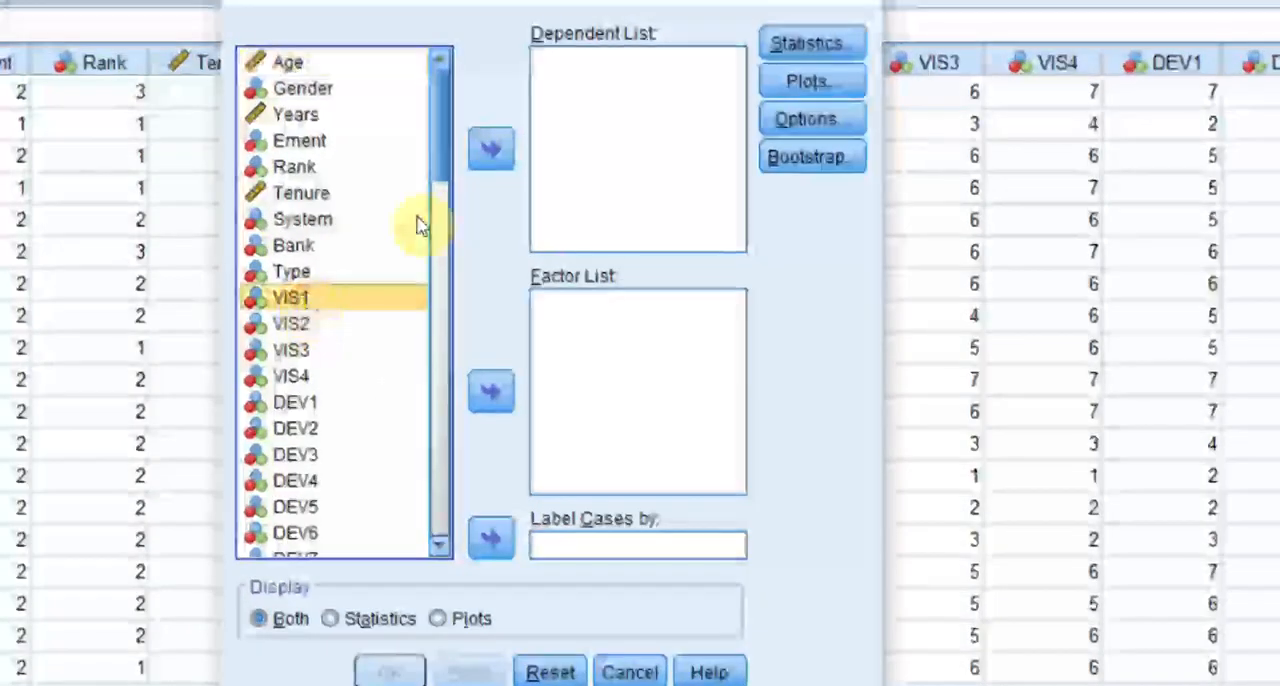
{"action": "left_click", "coordinate": [491, 148]}
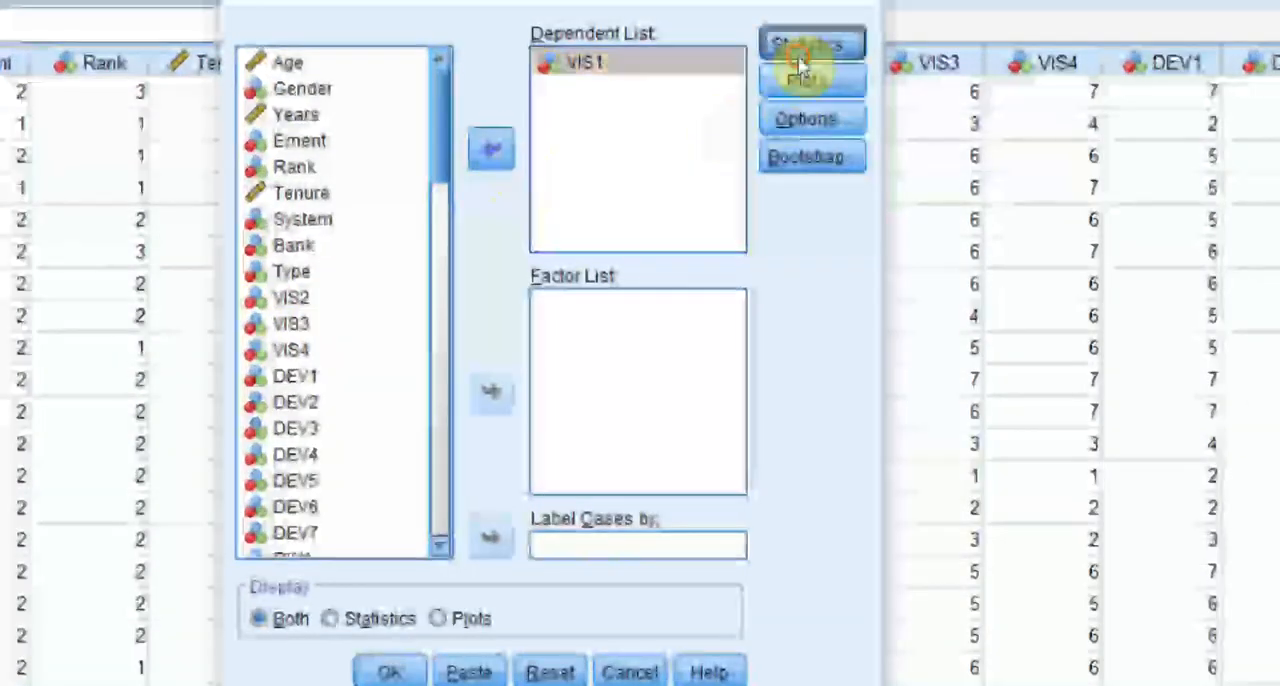
{"action": "left_click", "coordinate": [810, 44]}
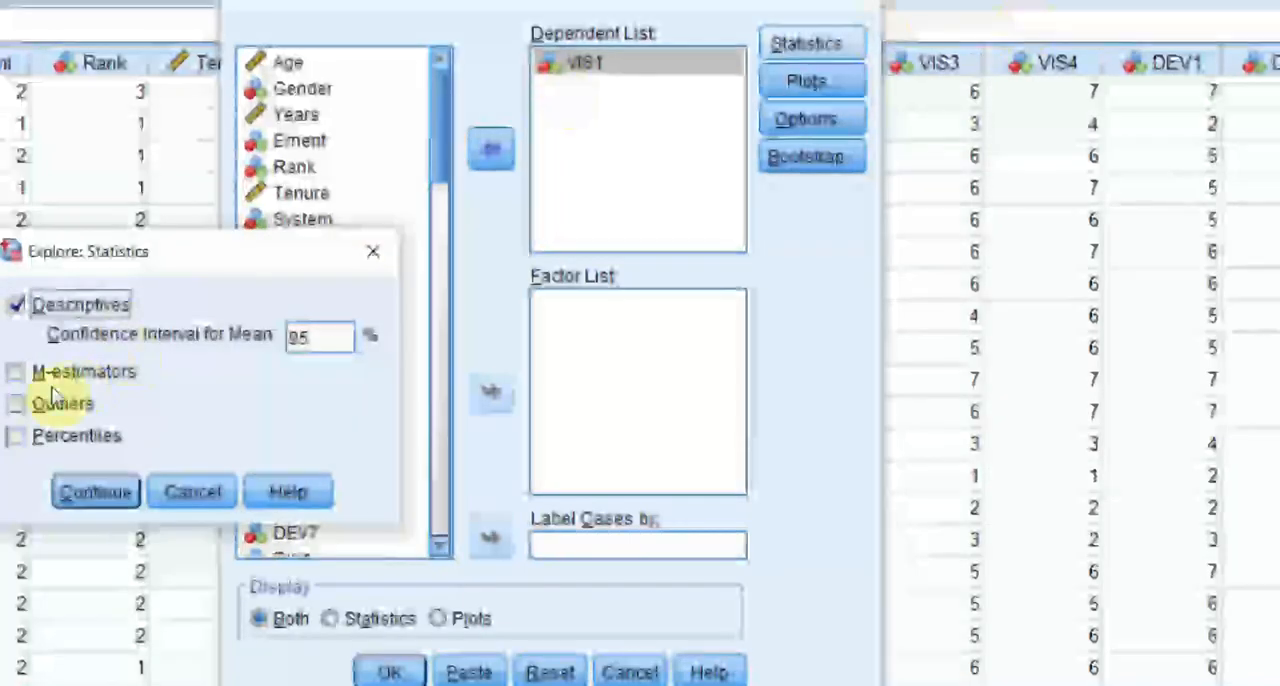
{"action": "left_click", "coordinate": [16, 403]}
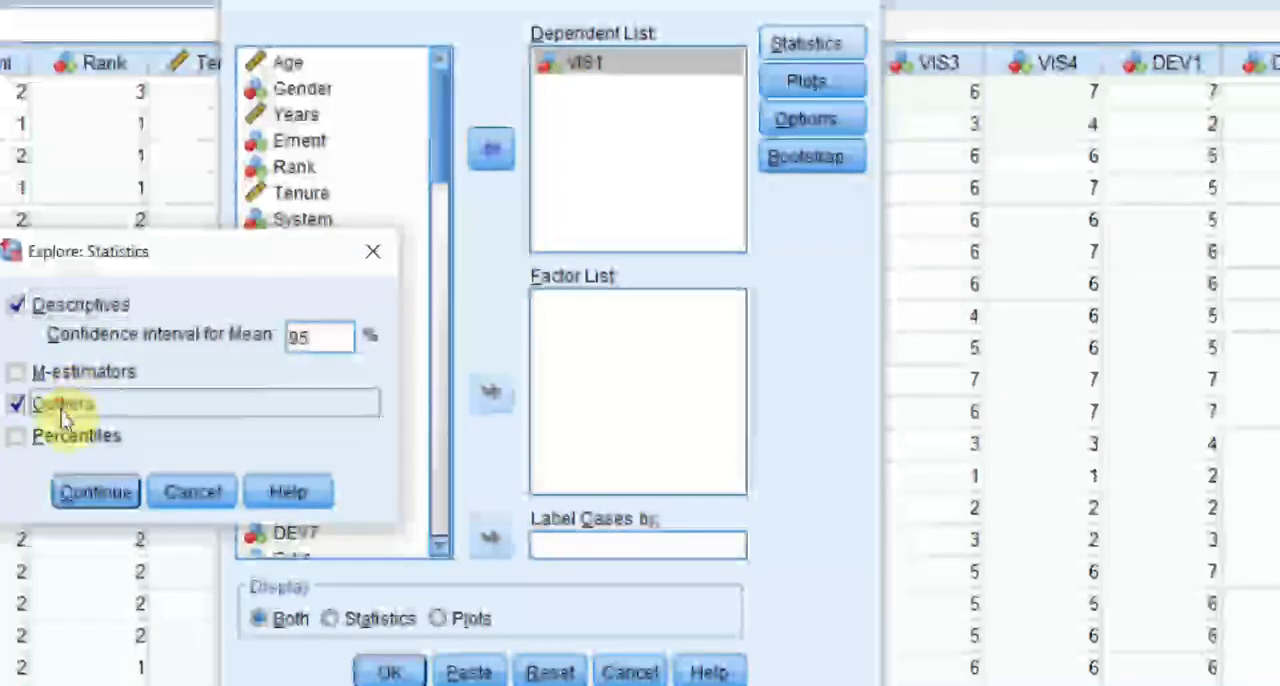
{"action": "left_click", "coordinate": [94, 491]}
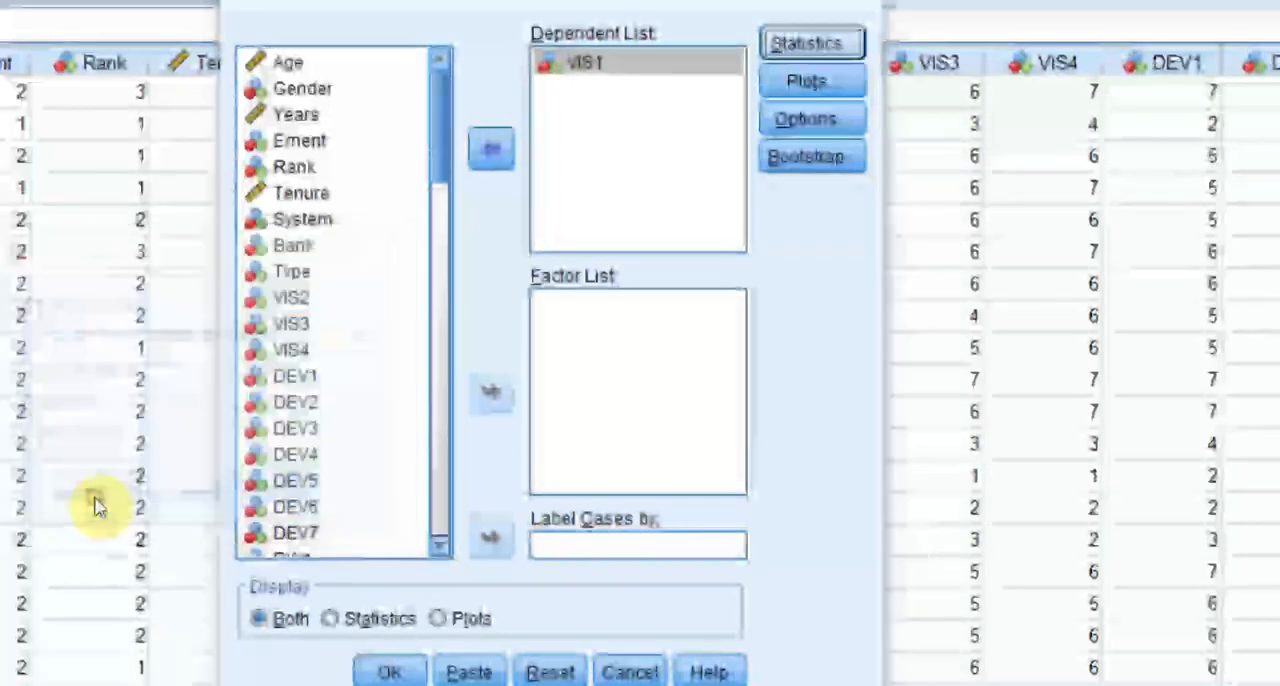
{"action": "left_click", "coordinate": [389, 671]}
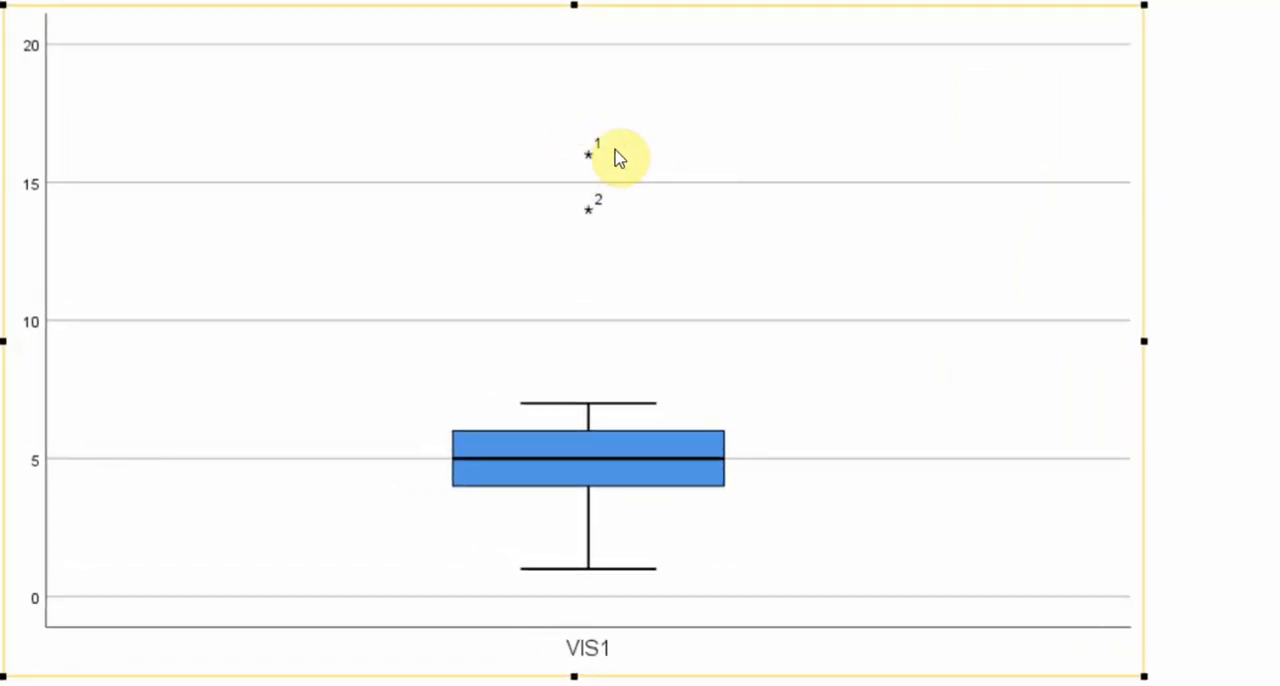
{"action": "mouse_move", "coordinate": [613, 148]}
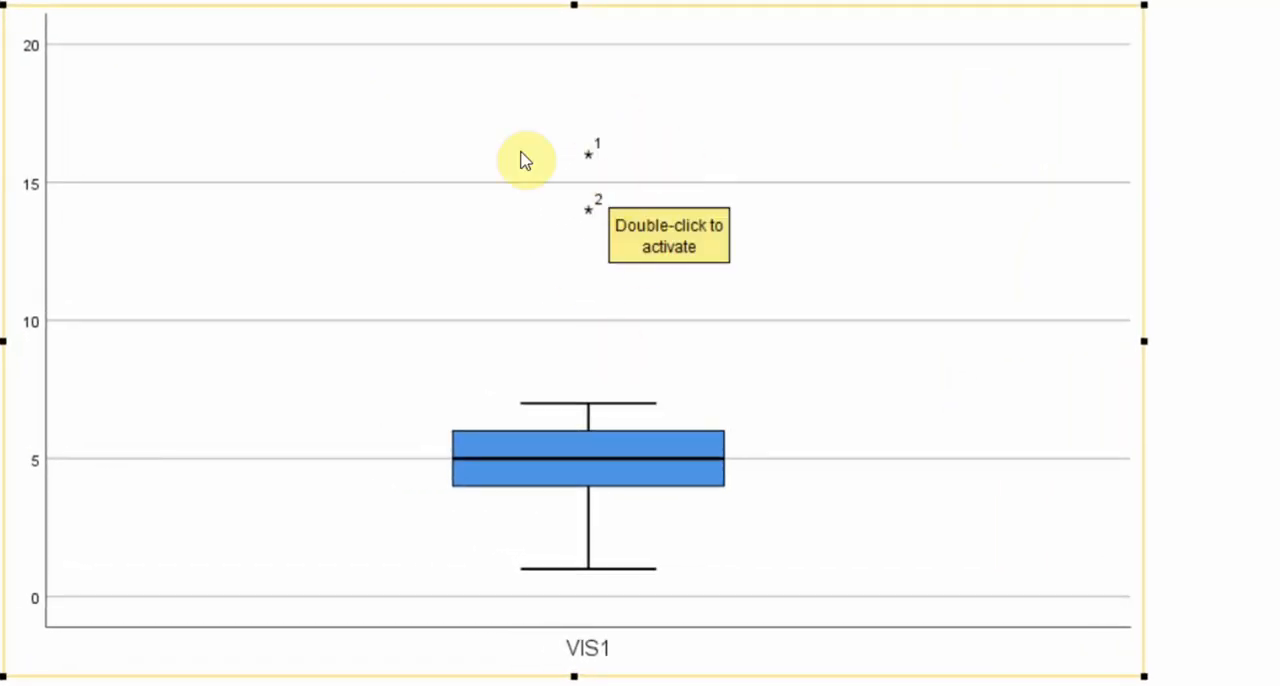
{"action": "mouse_move", "coordinate": [592, 412]}
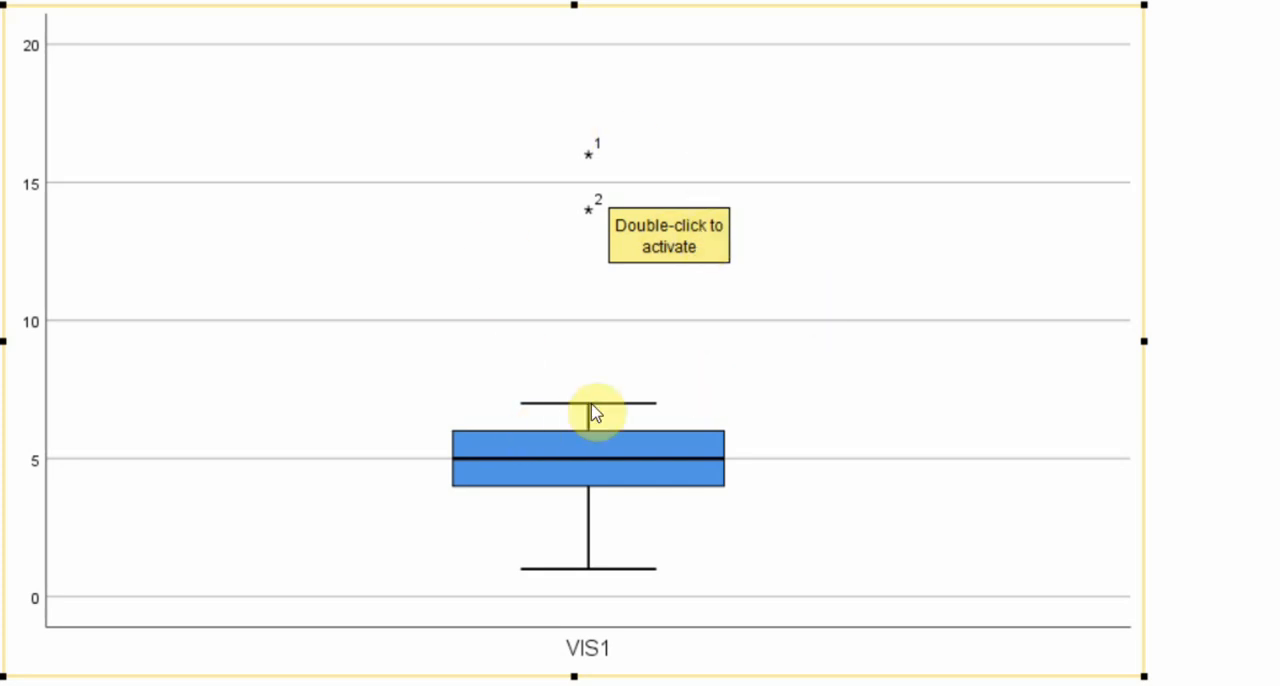
{"action": "mouse_move", "coordinate": [540, 377]}
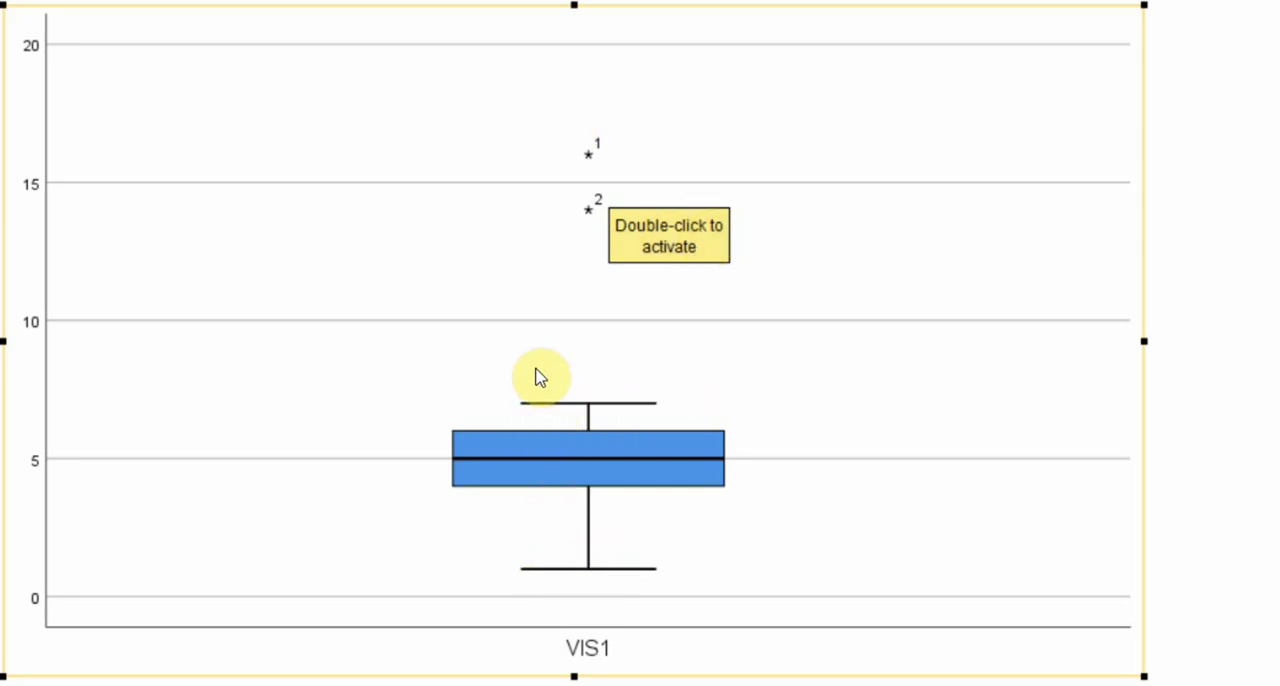
{"action": "mouse_move", "coordinate": [622, 260]}
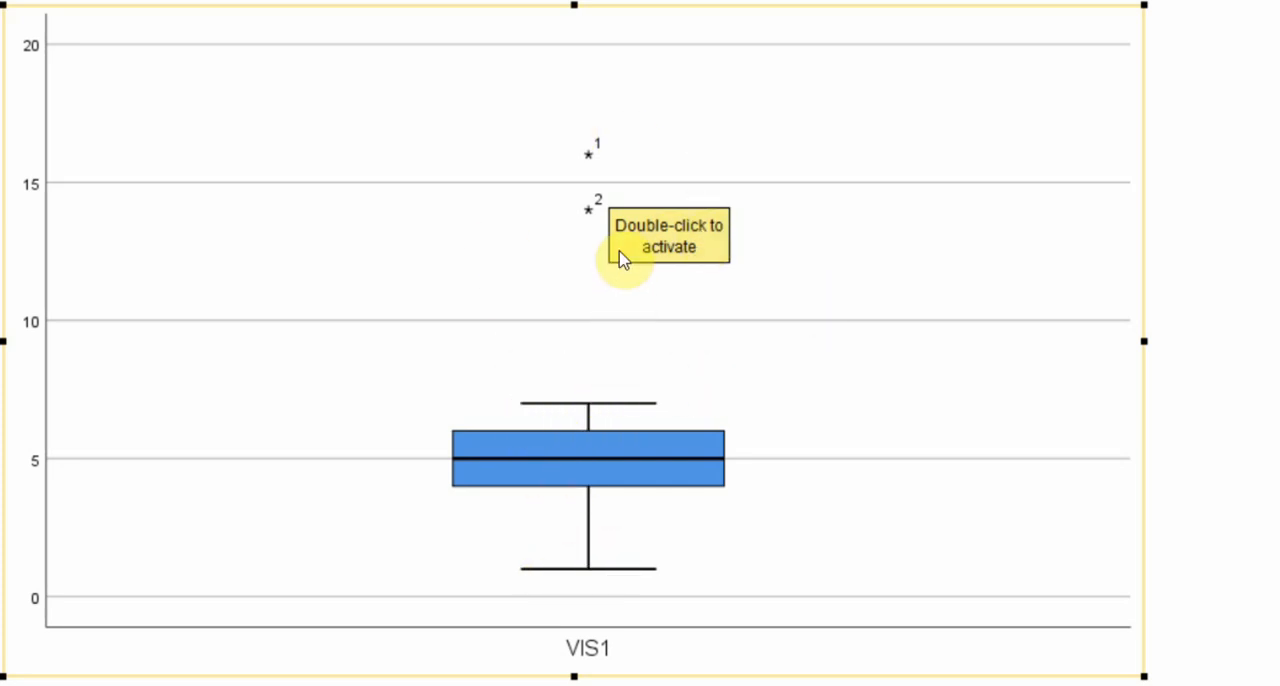
{"action": "mouse_move", "coordinate": [615, 165]}
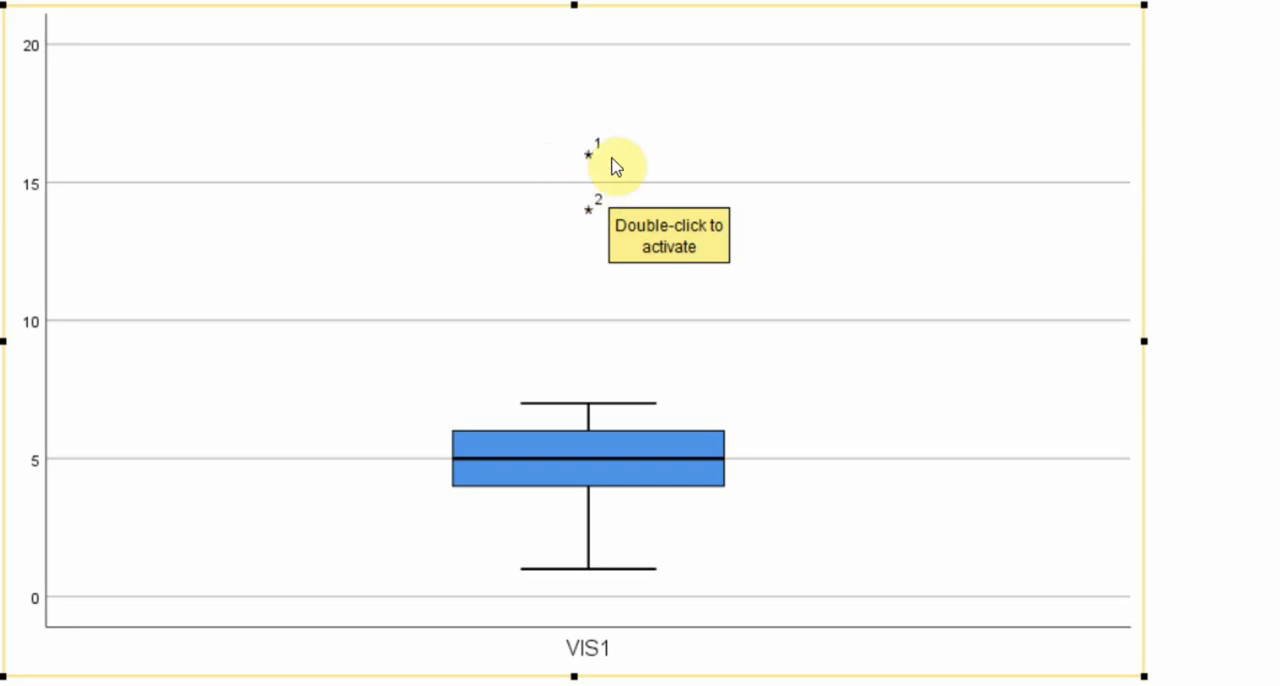
{"action": "mouse_move", "coordinate": [628, 208]}
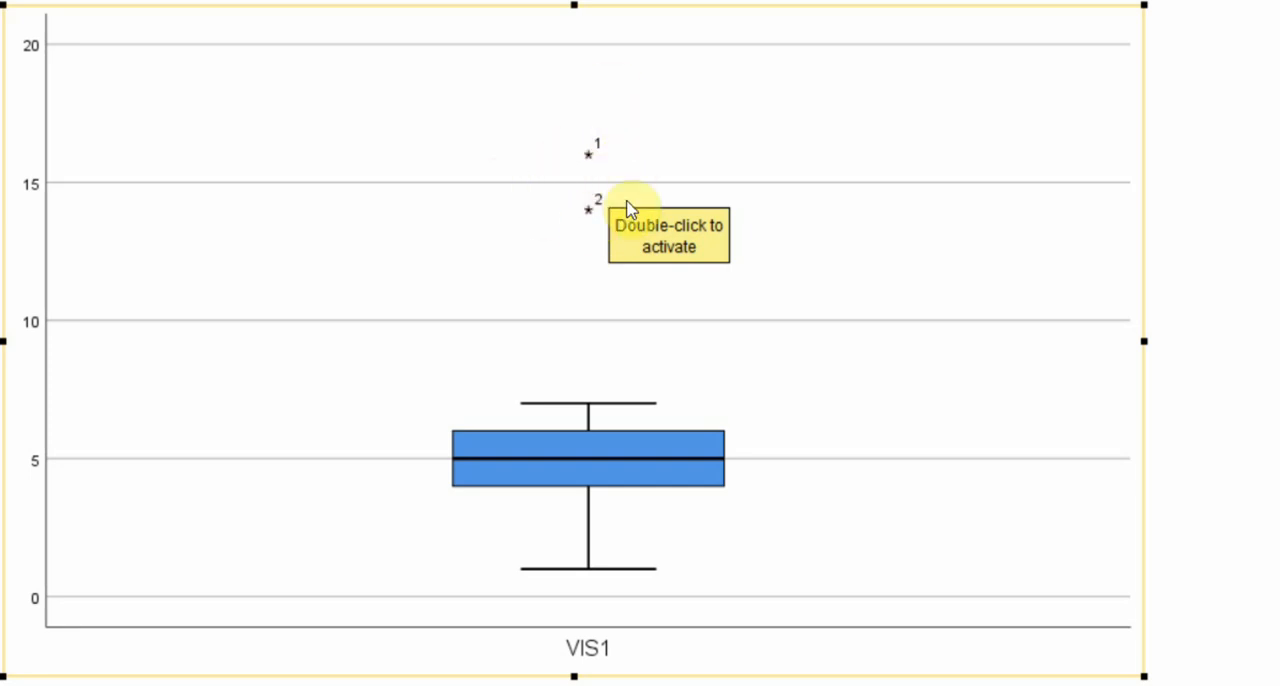
{"action": "mouse_move", "coordinate": [670, 166]}
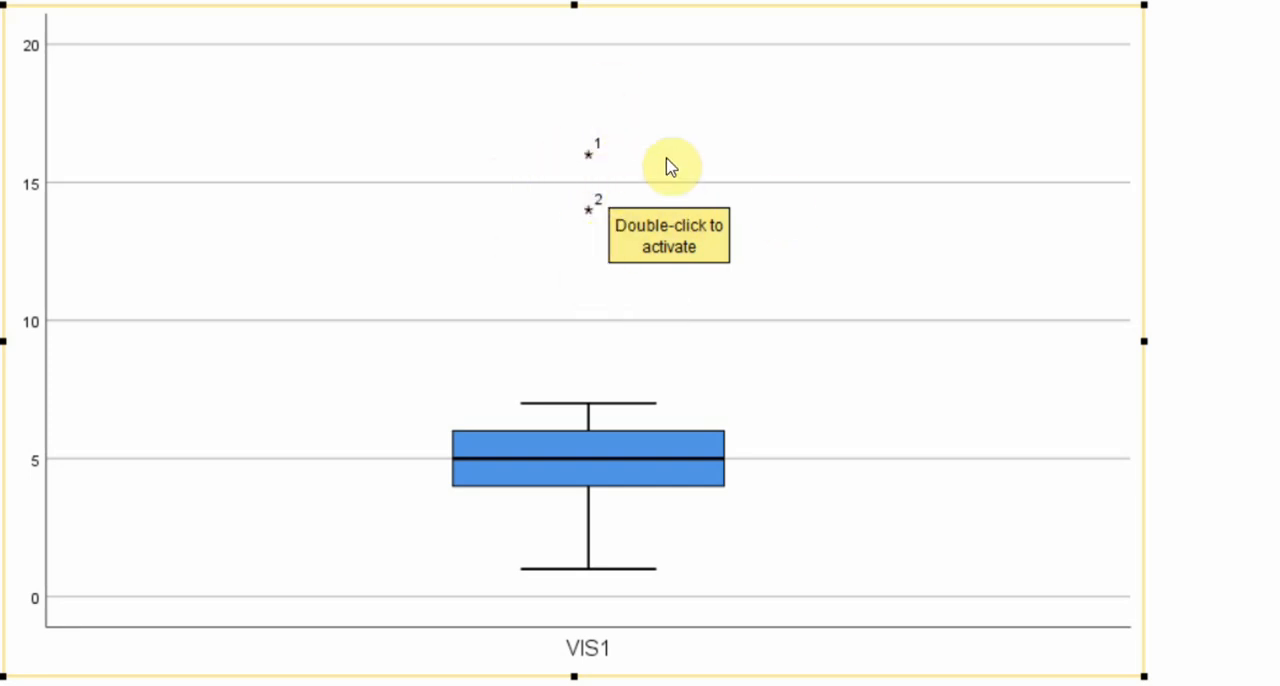
{"action": "mouse_move", "coordinate": [600, 200]}
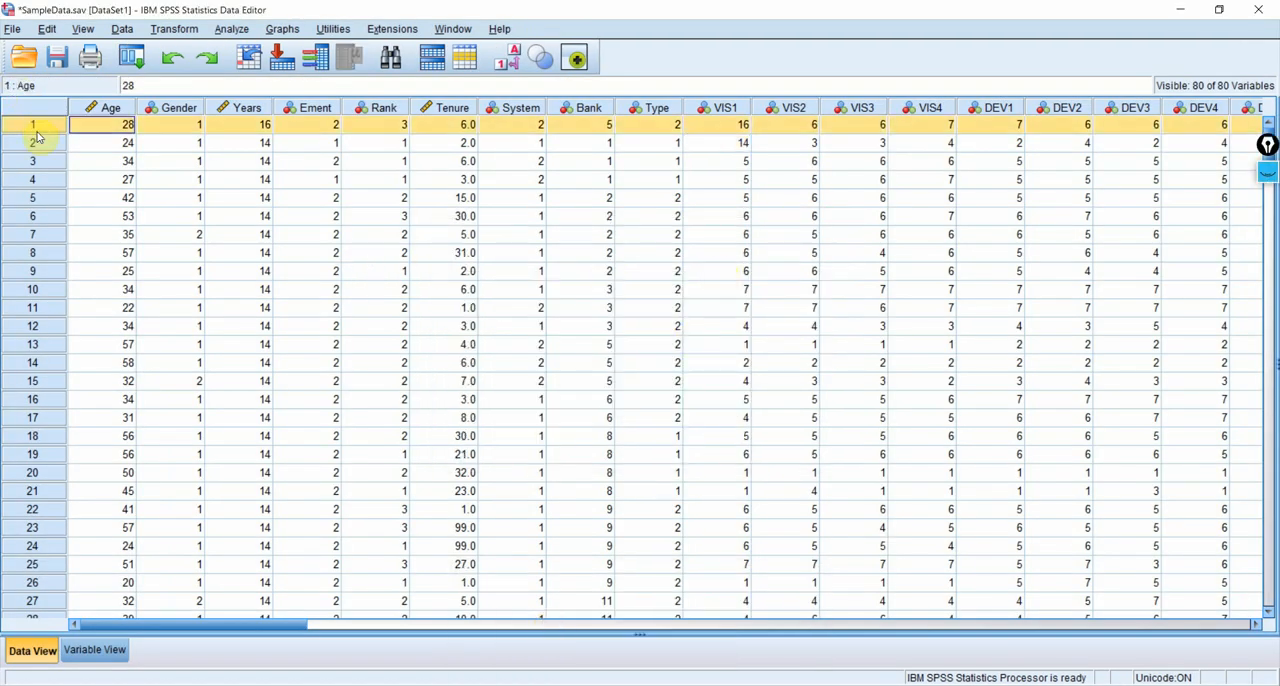
Step: Jump to case 2 via Go to Case, check its VIS1 value of 14, and close the dialog
{"action": "left_click", "coordinate": [46, 28]}
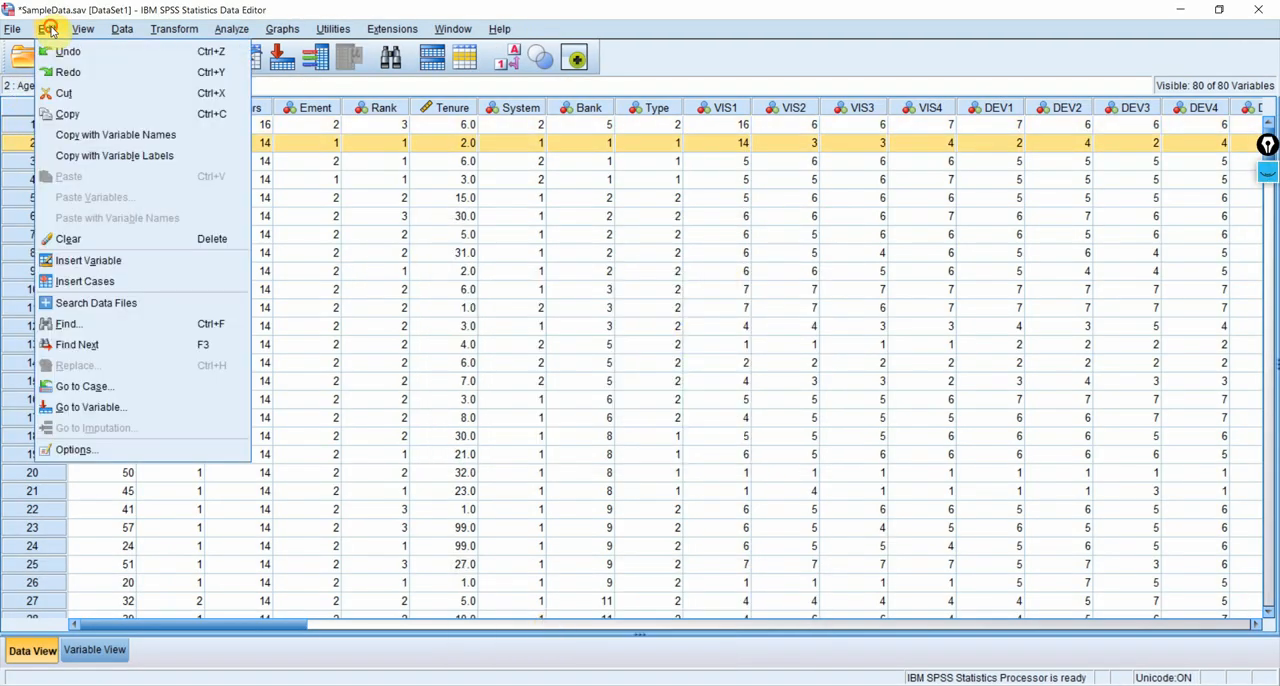
{"action": "left_click", "coordinate": [84, 386]}
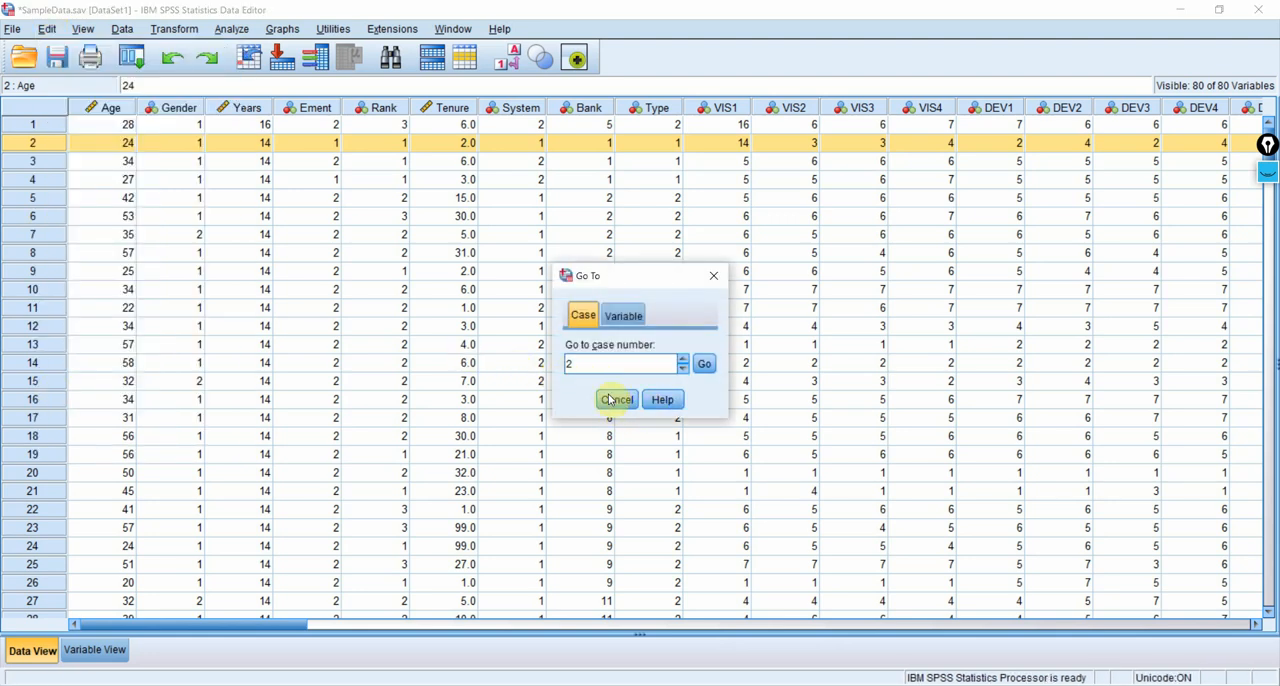
{"action": "left_click", "coordinate": [704, 363]}
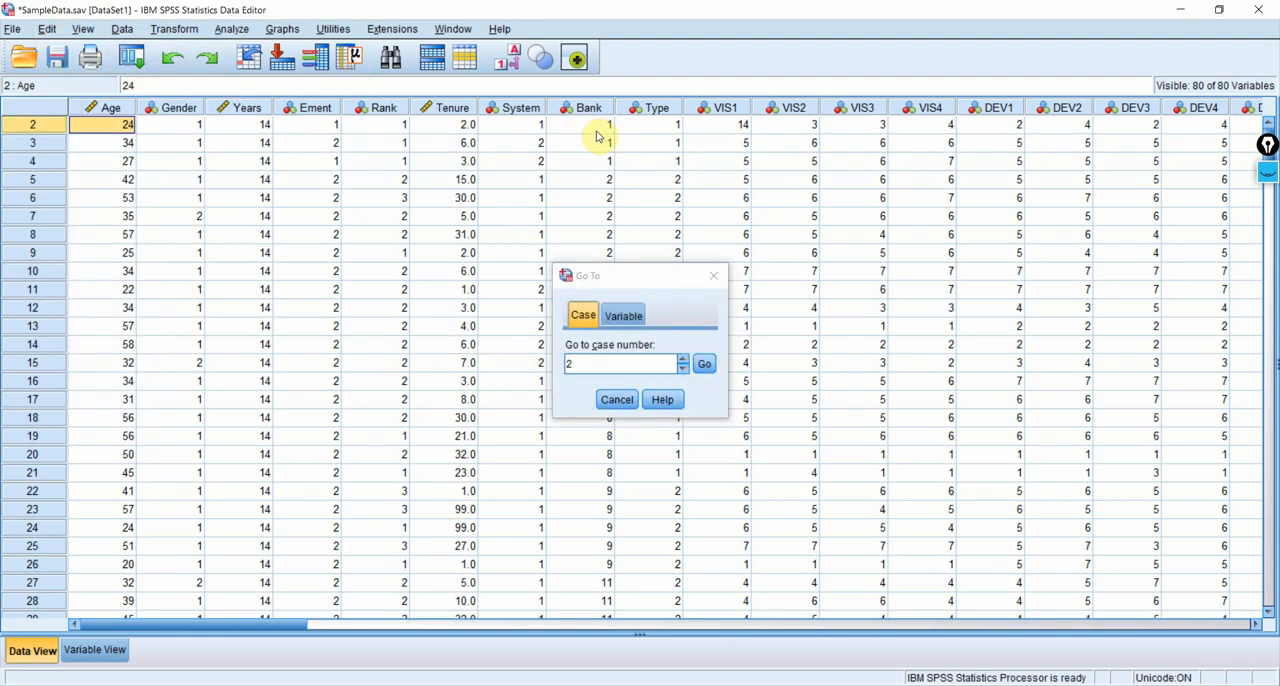
{"action": "mouse_move", "coordinate": [725, 137]}
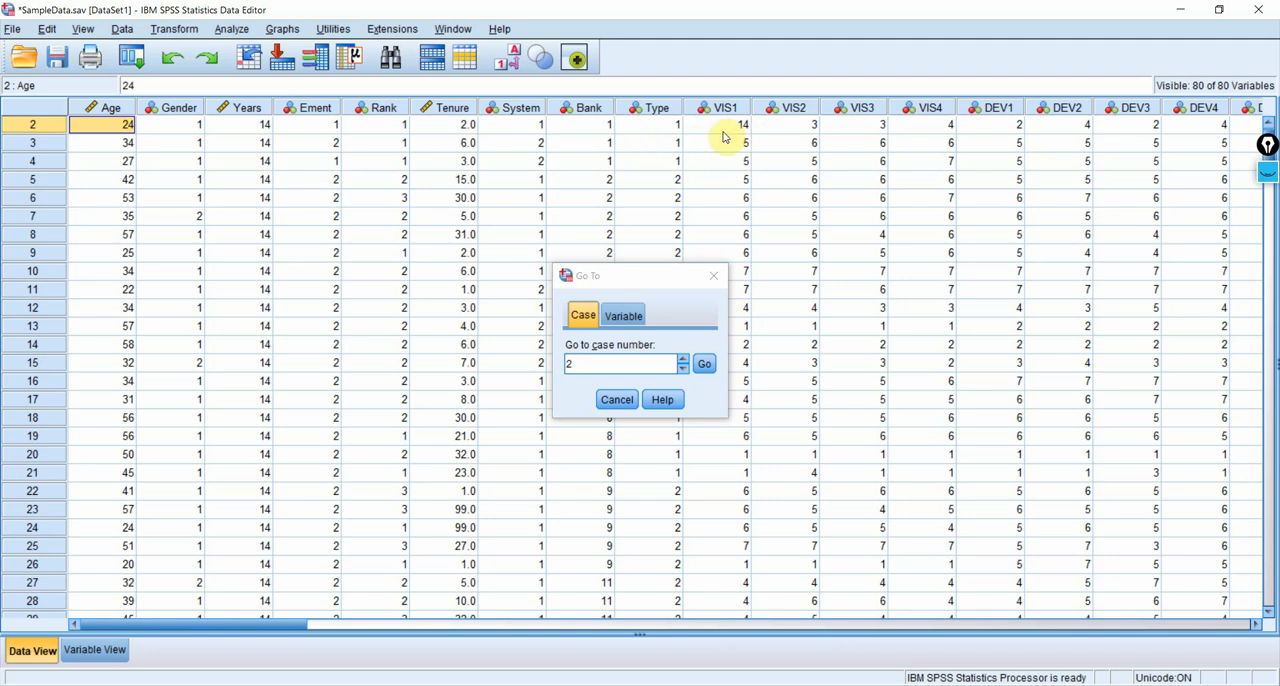
{"action": "mouse_move", "coordinate": [728, 138]}
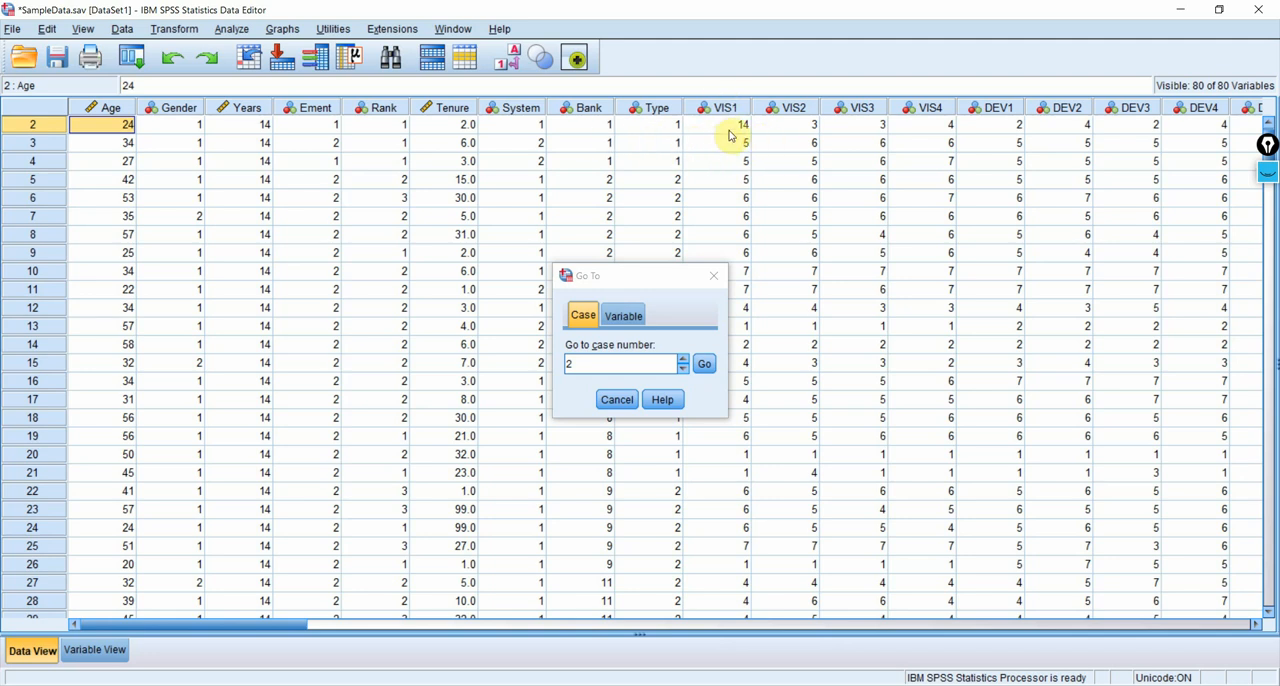
{"action": "left_click", "coordinate": [719, 124]}
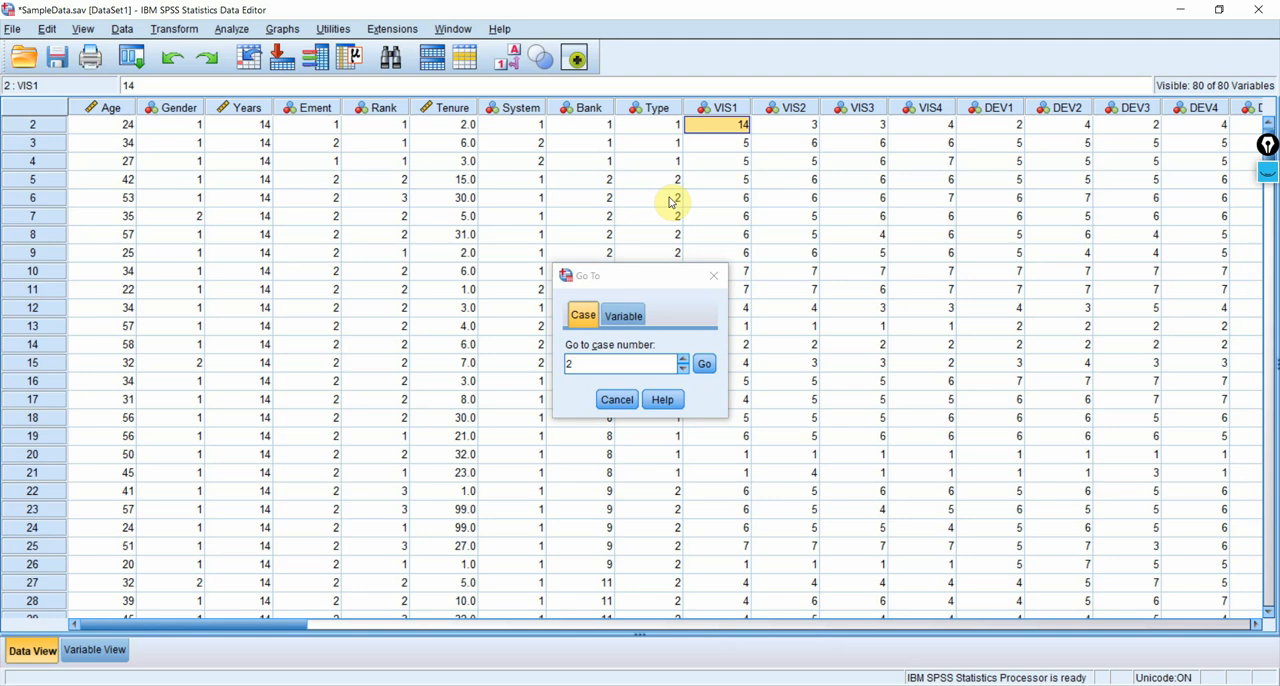
{"action": "mouse_move", "coordinate": [672, 248]}
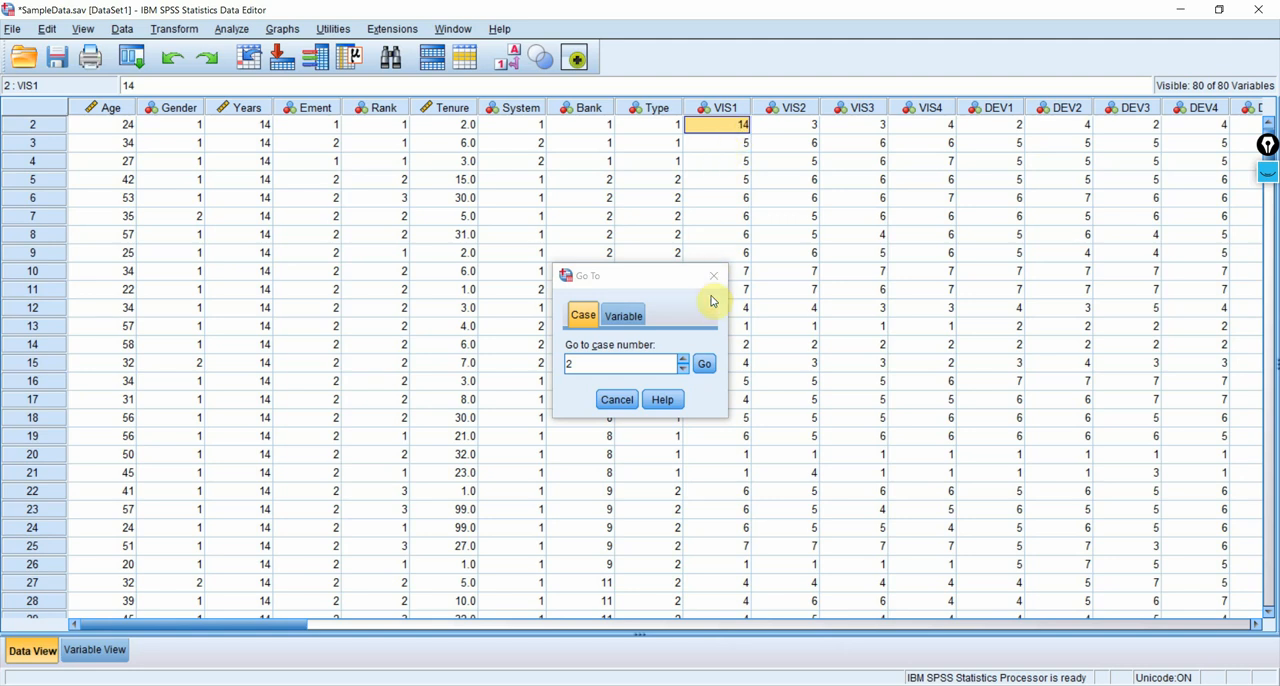
{"action": "left_click", "coordinate": [616, 399]}
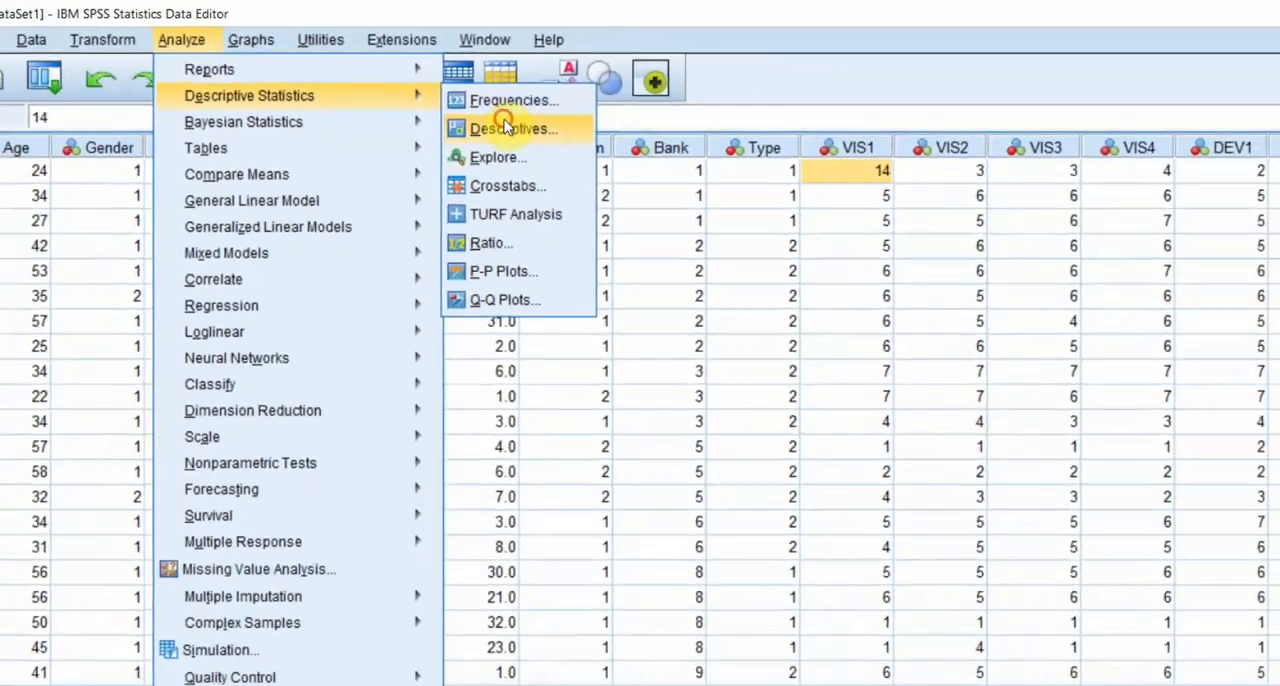
Step: Run Descriptives on VIS1, saving standardized values as the new ZVIS1 variable
{"action": "left_click", "coordinate": [513, 128]}
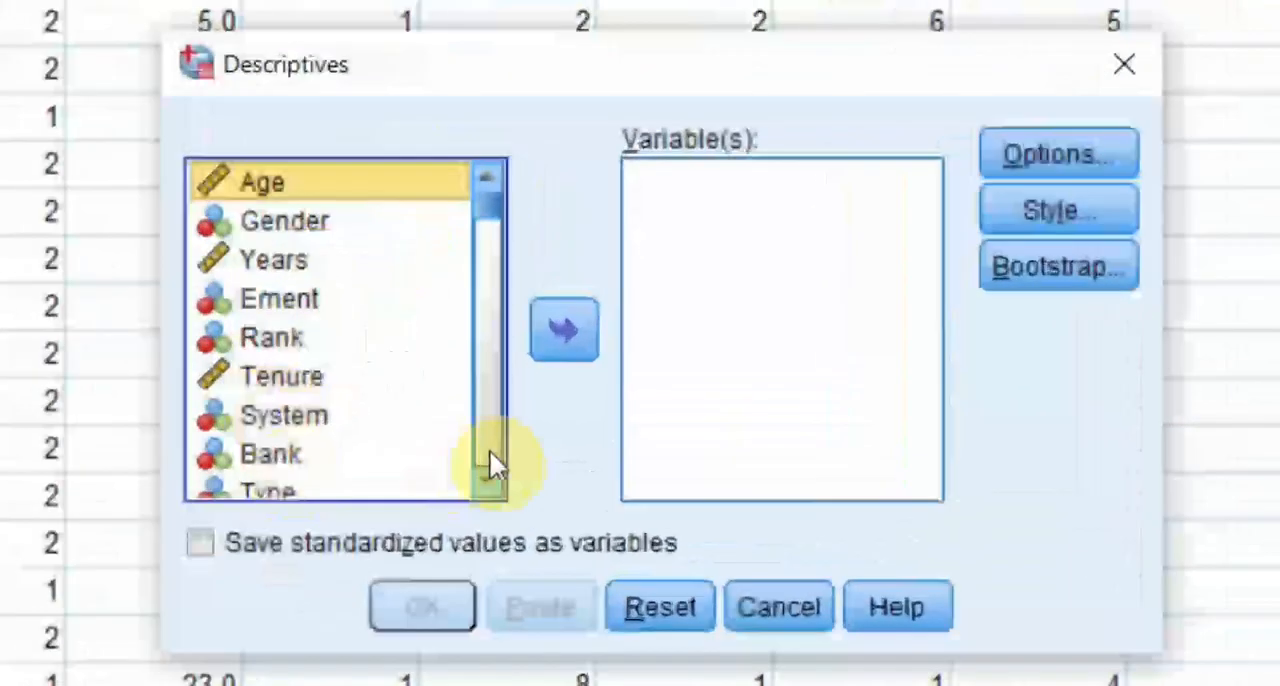
{"action": "scroll", "scroll_direction": "down", "scroll_amount": 3}
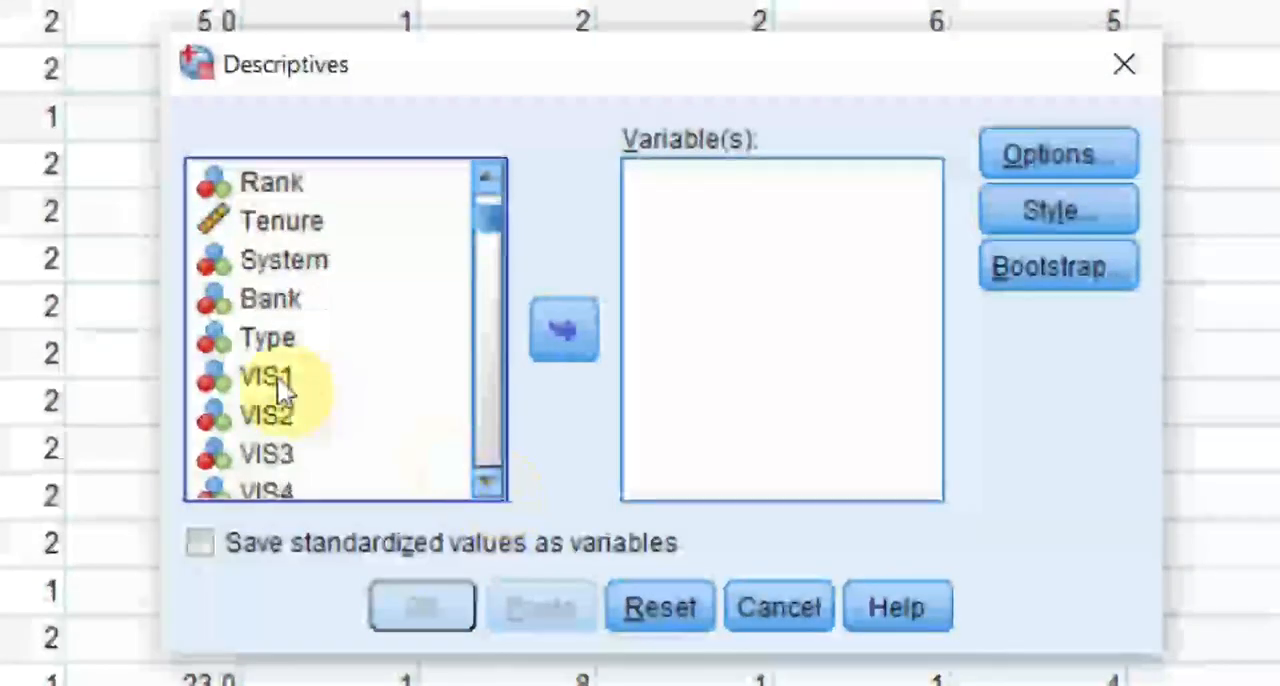
{"action": "left_click", "coordinate": [267, 377]}
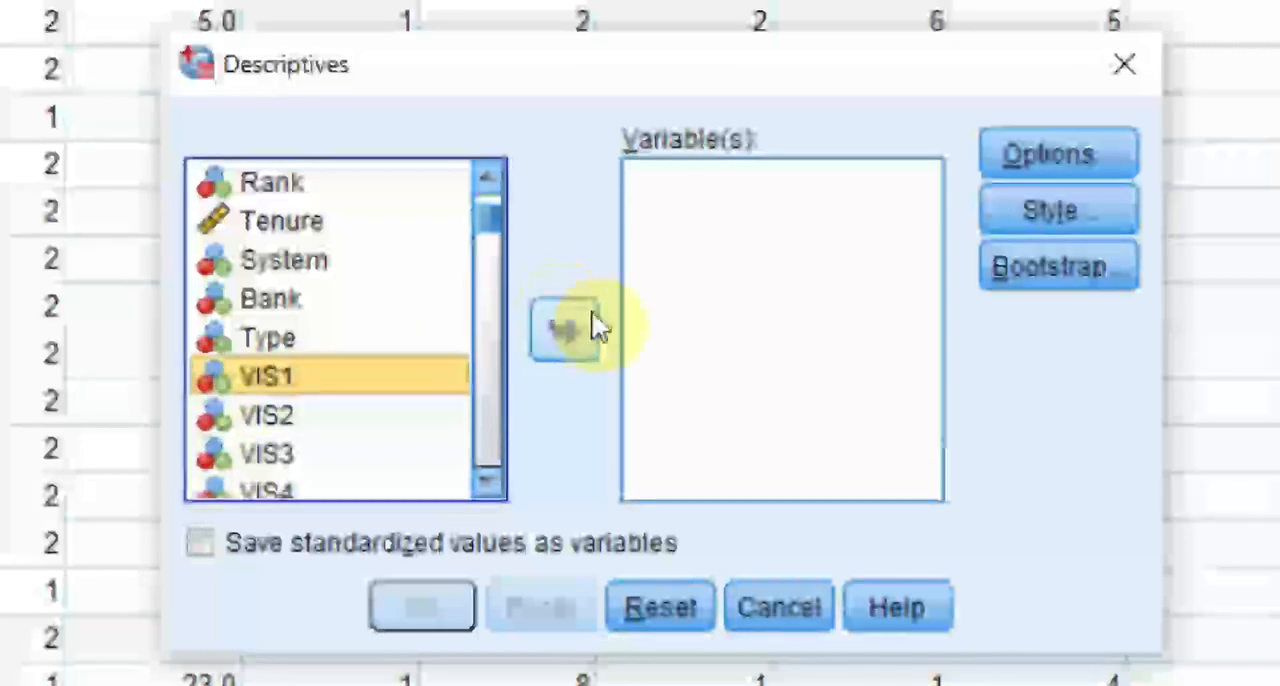
{"action": "left_click", "coordinate": [564, 330]}
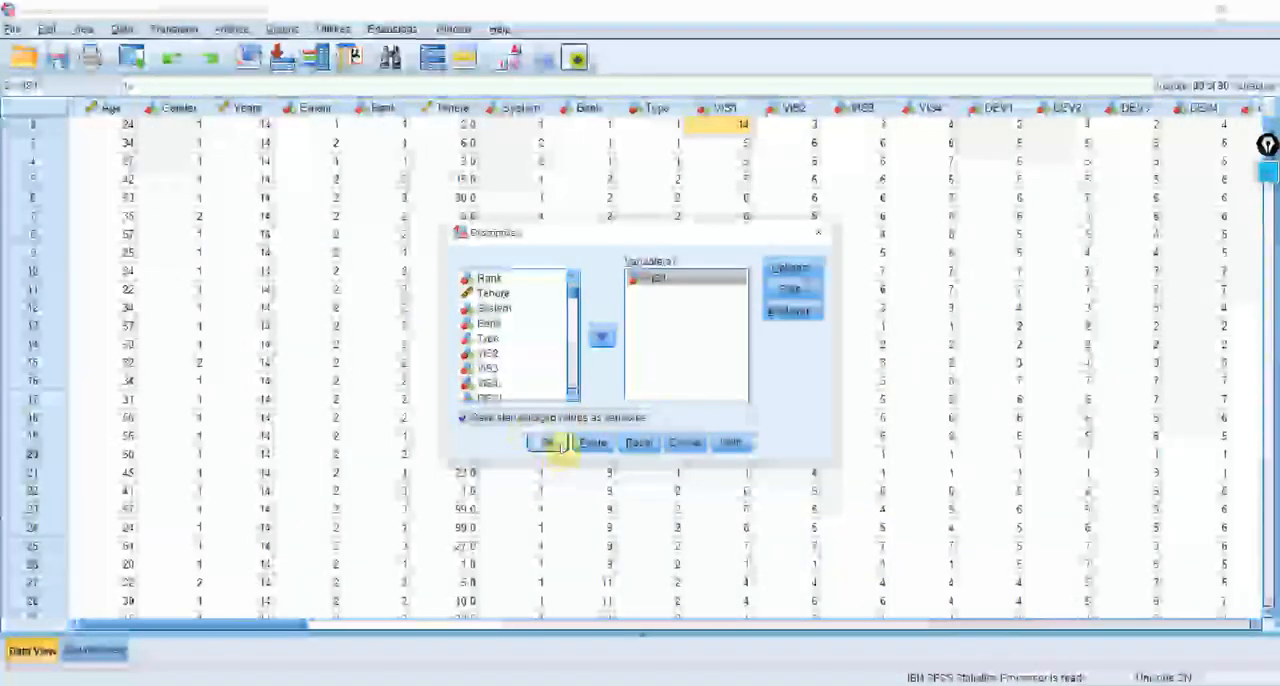
{"action": "left_click", "coordinate": [547, 443]}
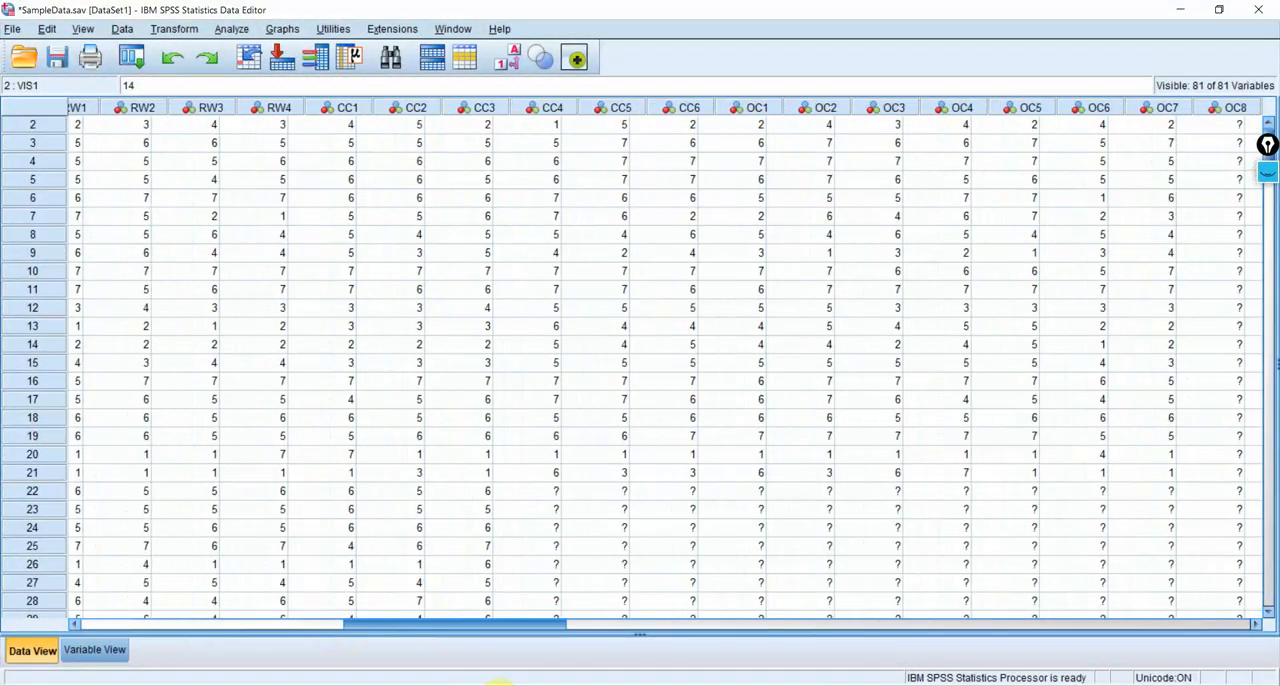
Step: Sort the data by ZVIS1 descending, putting 6.22468 and 5.08256 at the top
{"action": "scroll", "scroll_direction": "right", "scroll_amount": 3}
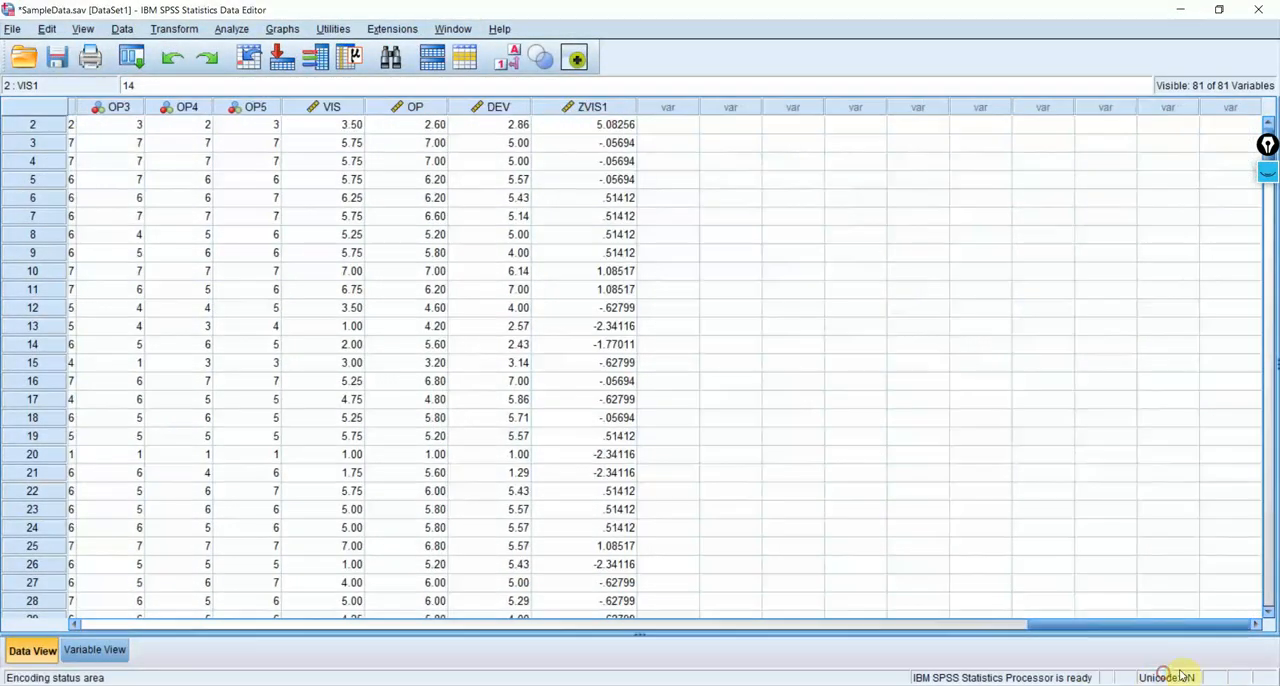
{"action": "right_click", "coordinate": [591, 107]}
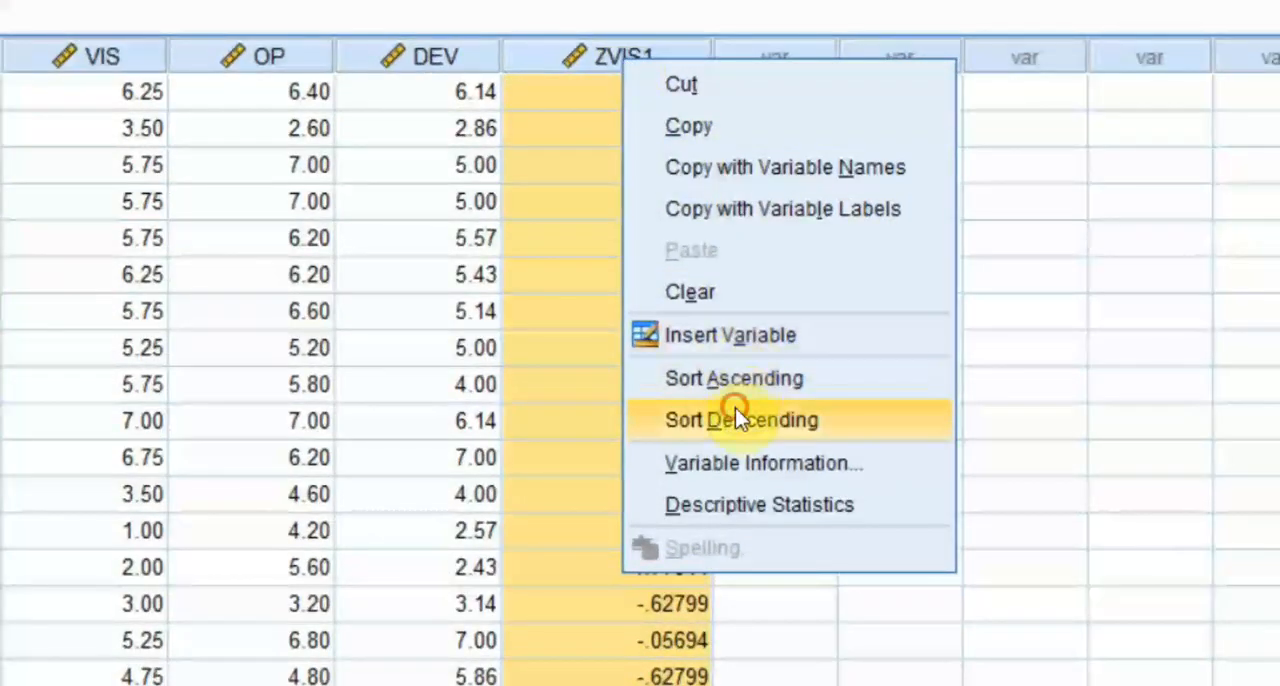
{"action": "left_click", "coordinate": [740, 419]}
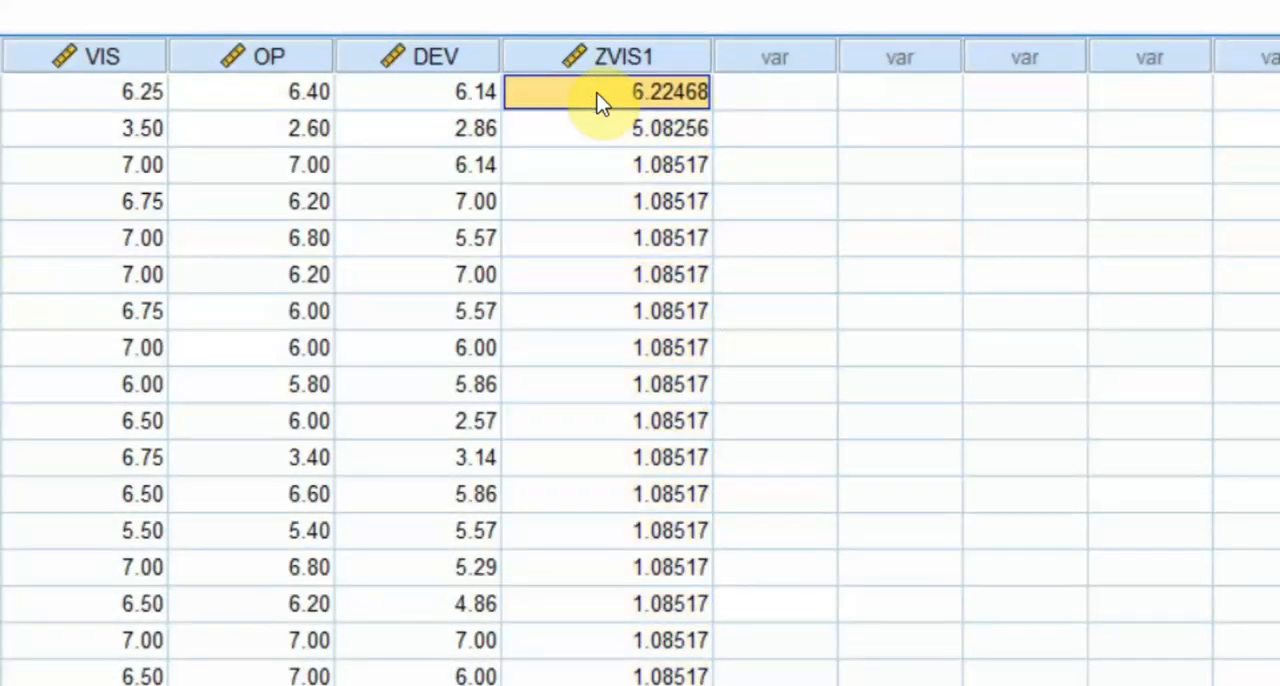
{"action": "left_click", "coordinate": [605, 128]}
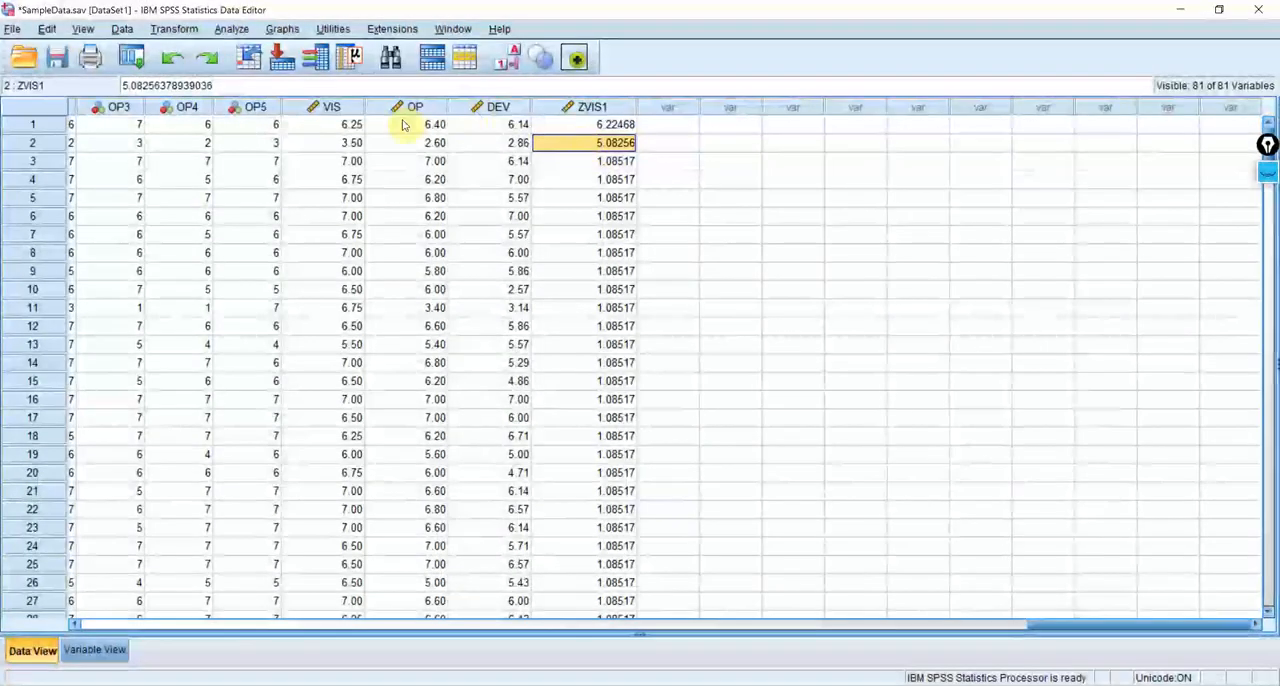
{"action": "mouse_move", "coordinate": [228, 215]}
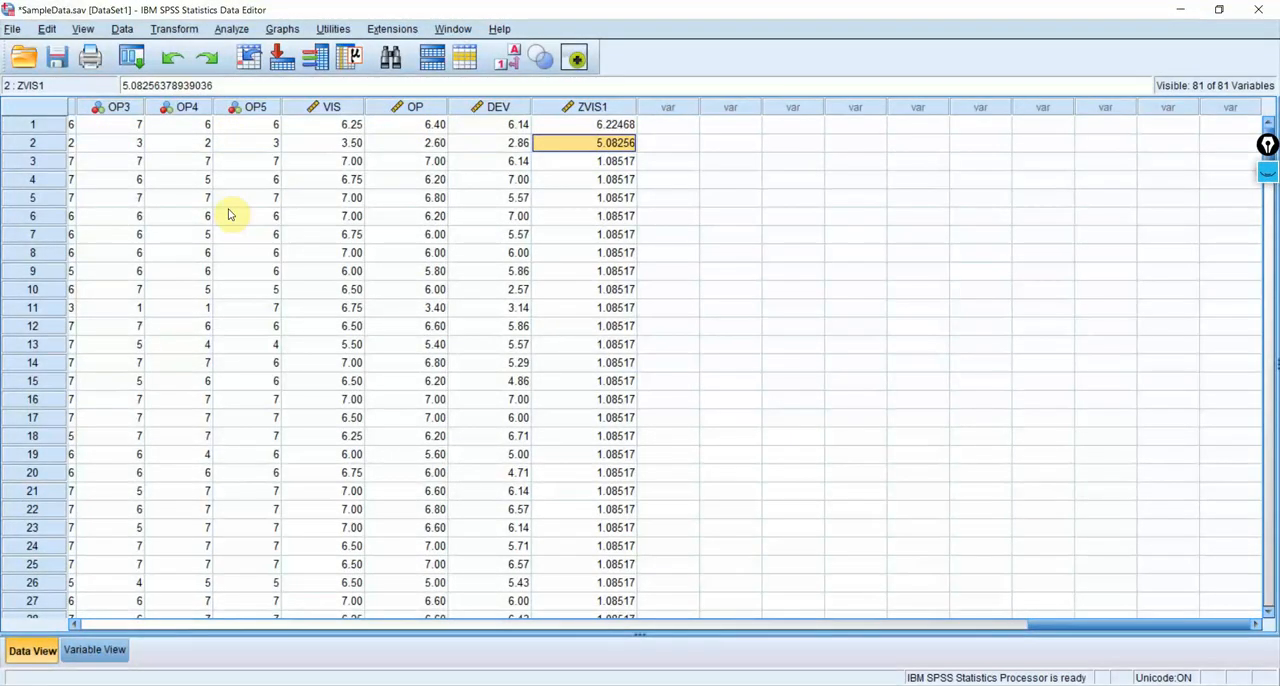
{"action": "mouse_move", "coordinate": [828, 443]}
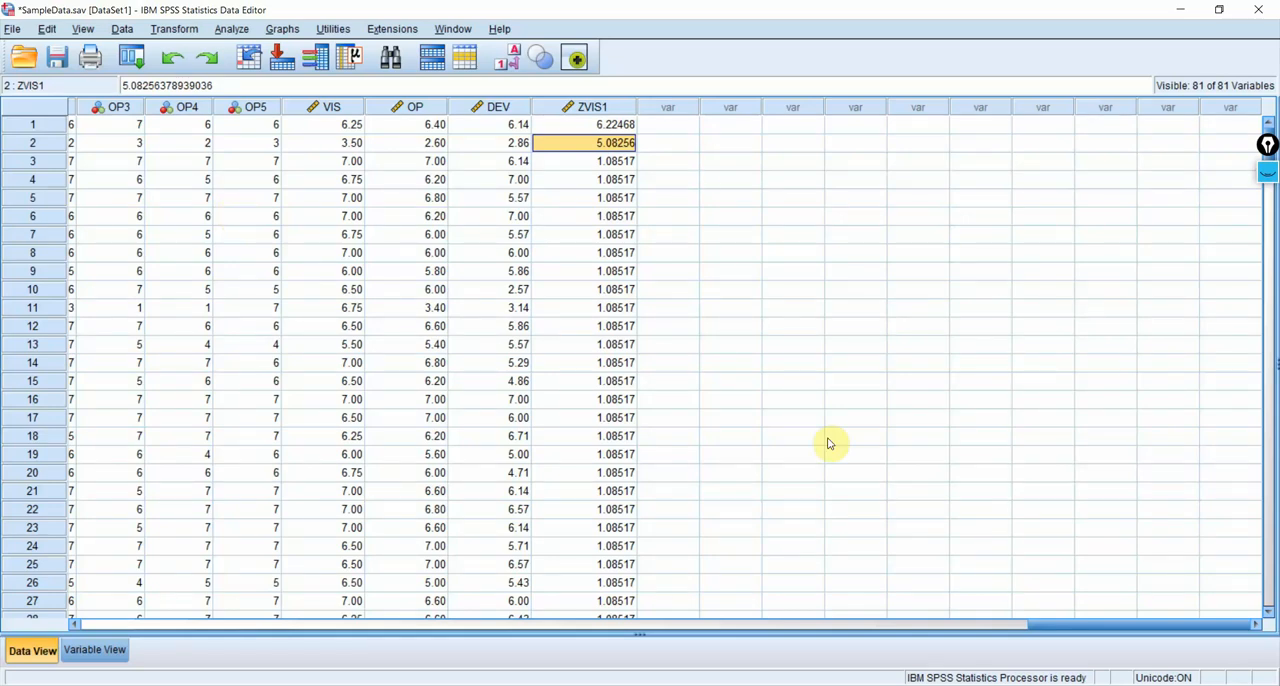
{"action": "mouse_move", "coordinate": [836, 659]}
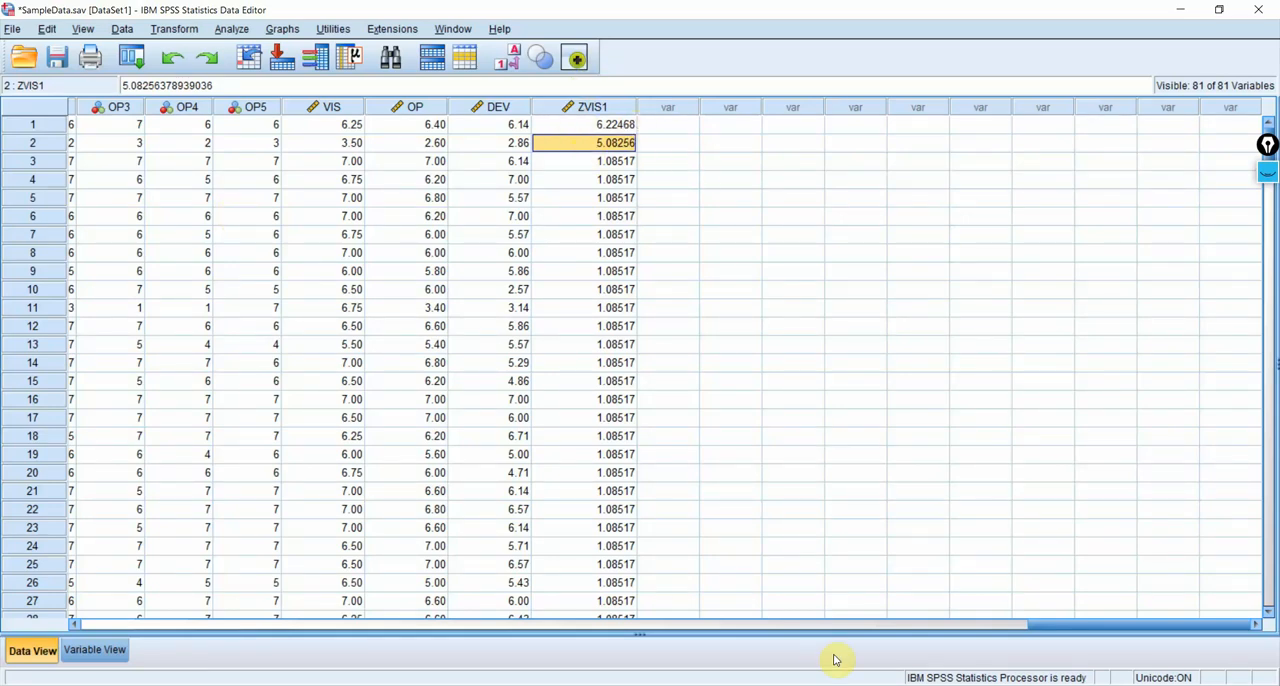